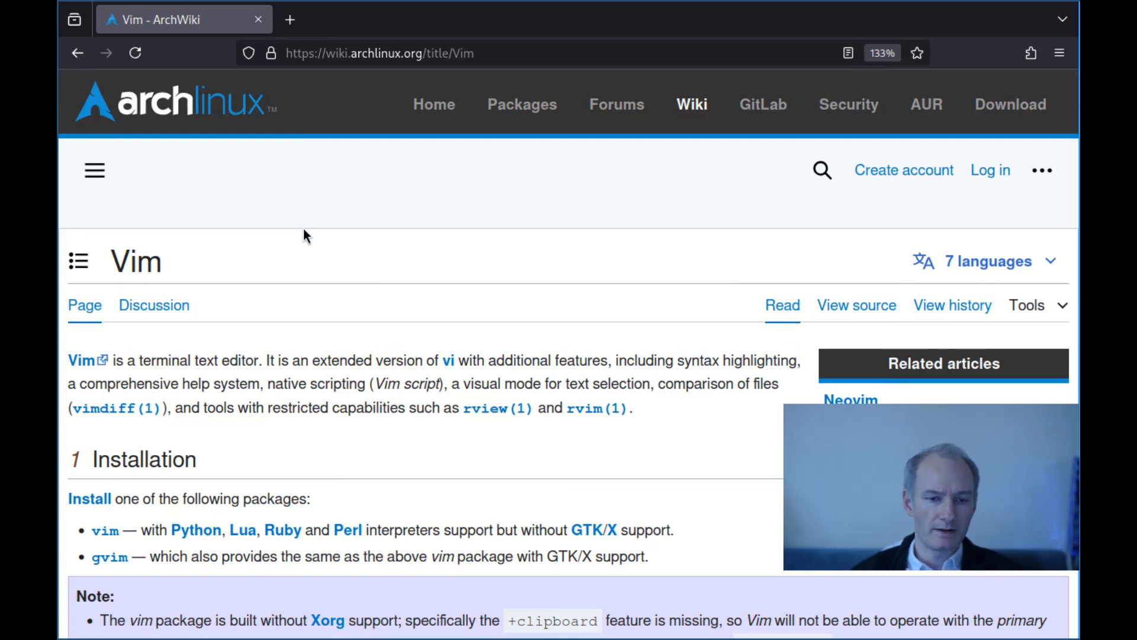
Scroll the ArchWiki Vim article down to its configuration links section and back up slightly.
{"action": "scroll", "scroll_direction": "down", "scroll_amount": 3}
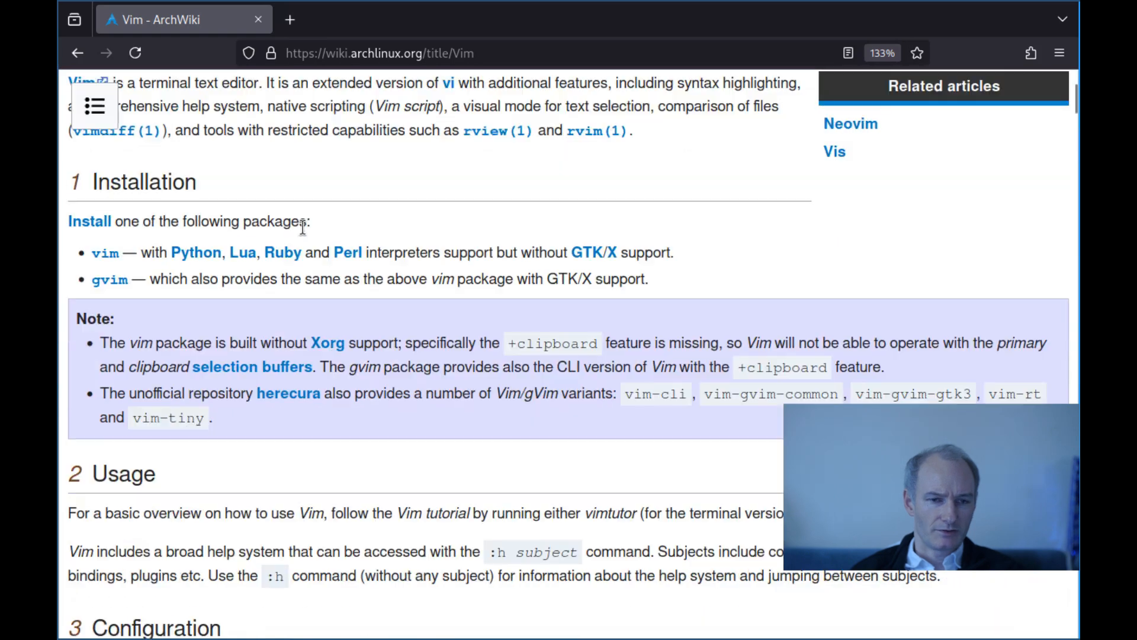
{"action": "scroll", "scroll_direction": "down", "scroll_amount": 3}
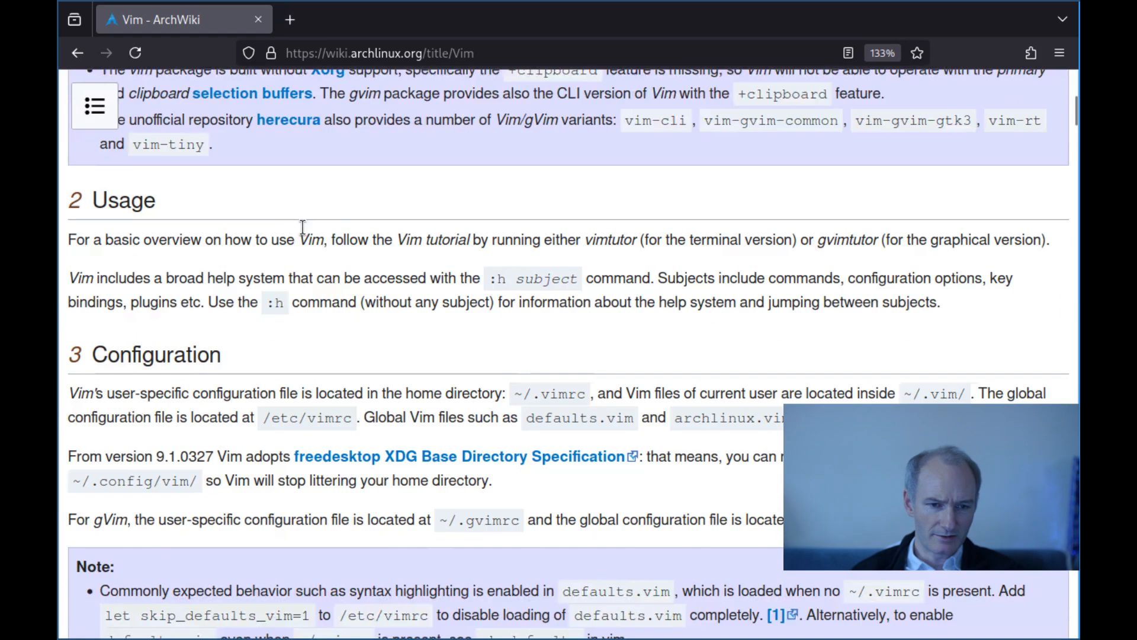
{"action": "scroll", "scroll_direction": "down", "scroll_amount": 3}
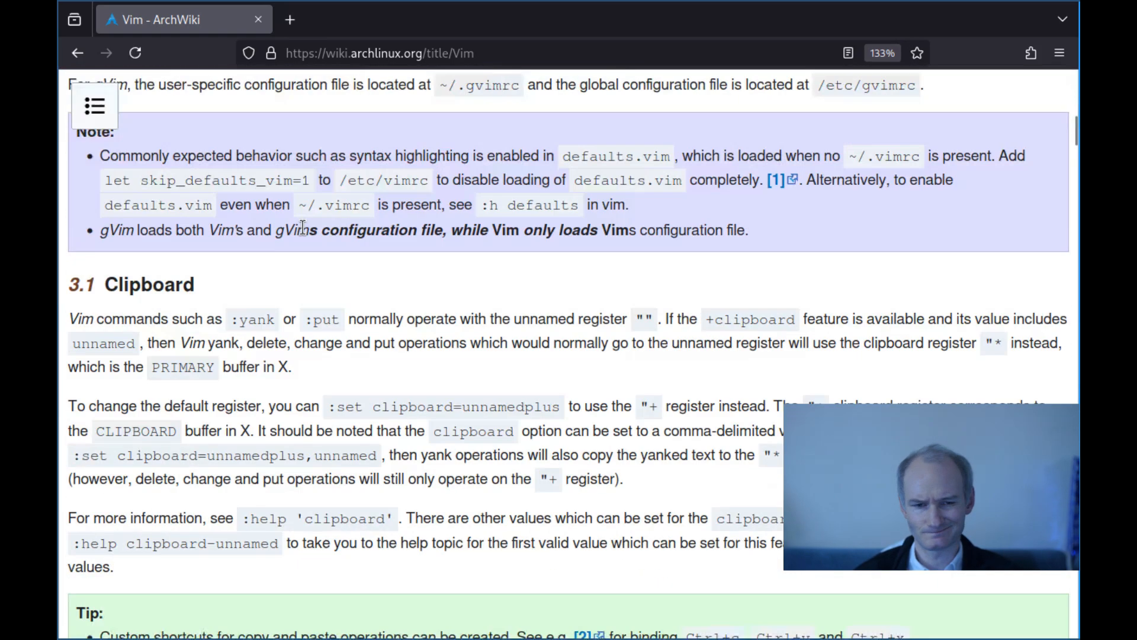
{"action": "scroll", "scroll_direction": "down", "scroll_amount": 3}
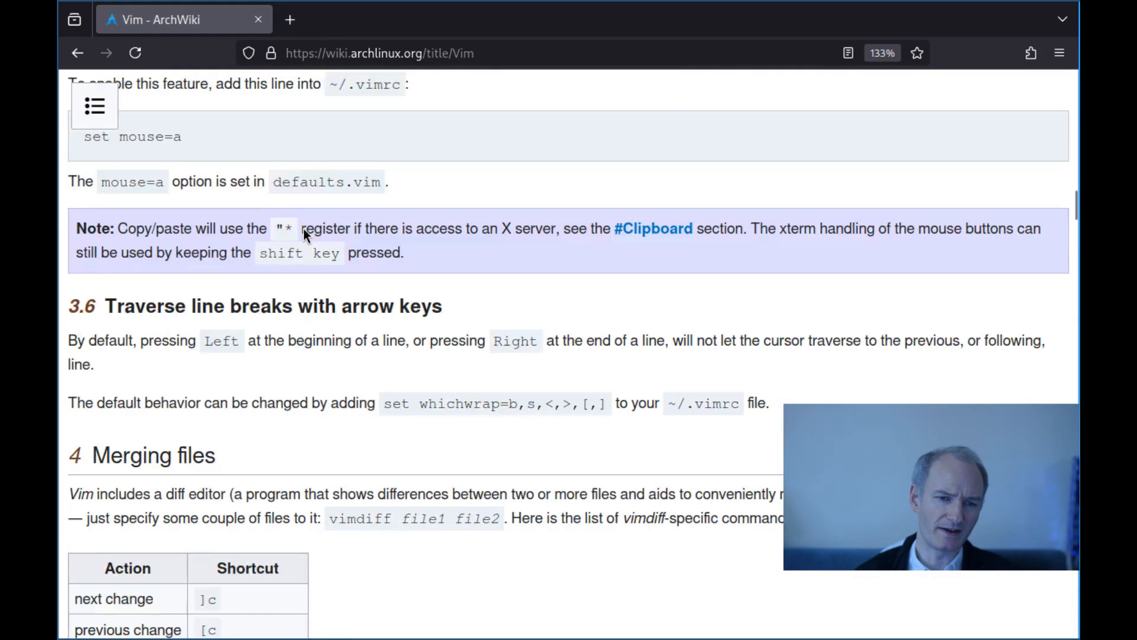
{"action": "scroll", "scroll_direction": "down", "scroll_amount": 3}
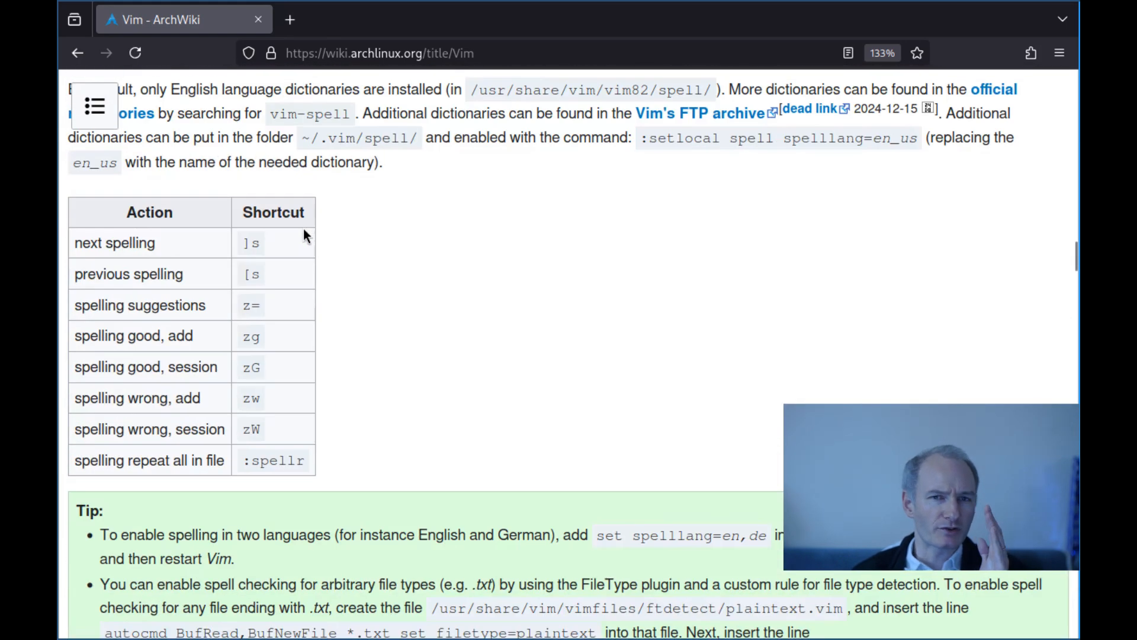
{"action": "scroll", "scroll_direction": "down", "scroll_amount": 3}
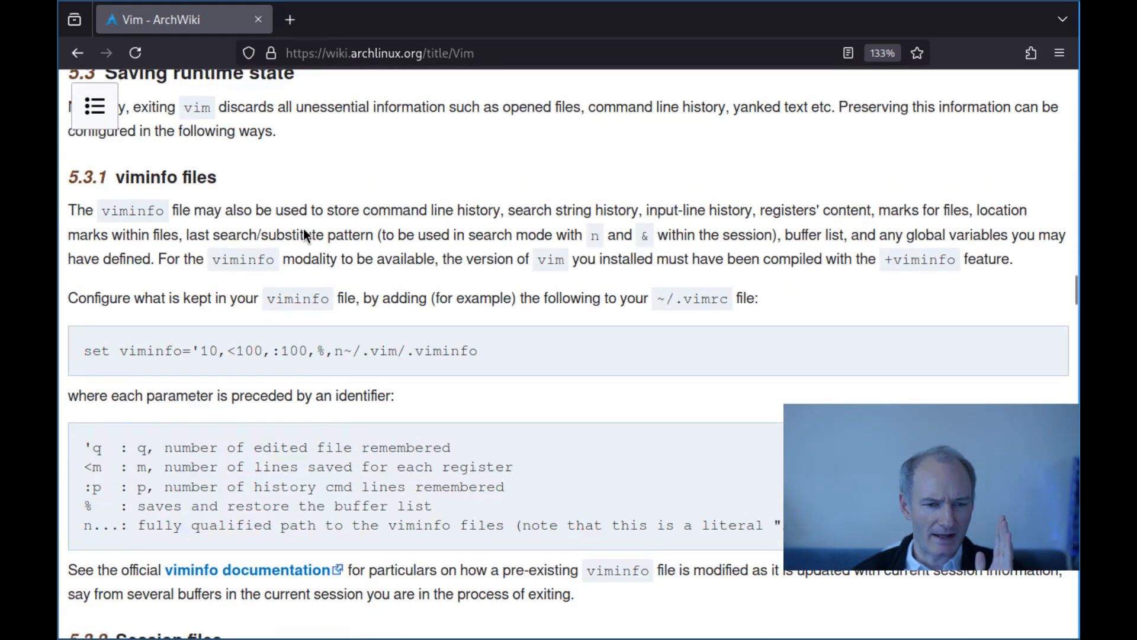
{"action": "scroll", "scroll_direction": "down", "scroll_amount": 3}
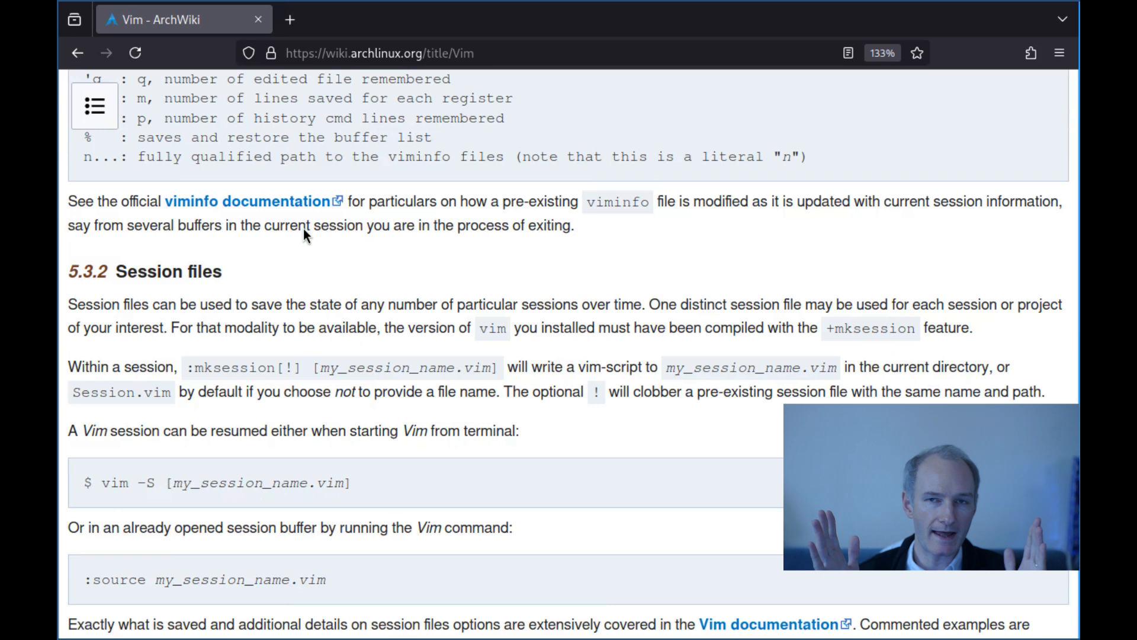
{"action": "scroll", "scroll_direction": "down", "scroll_amount": 3}
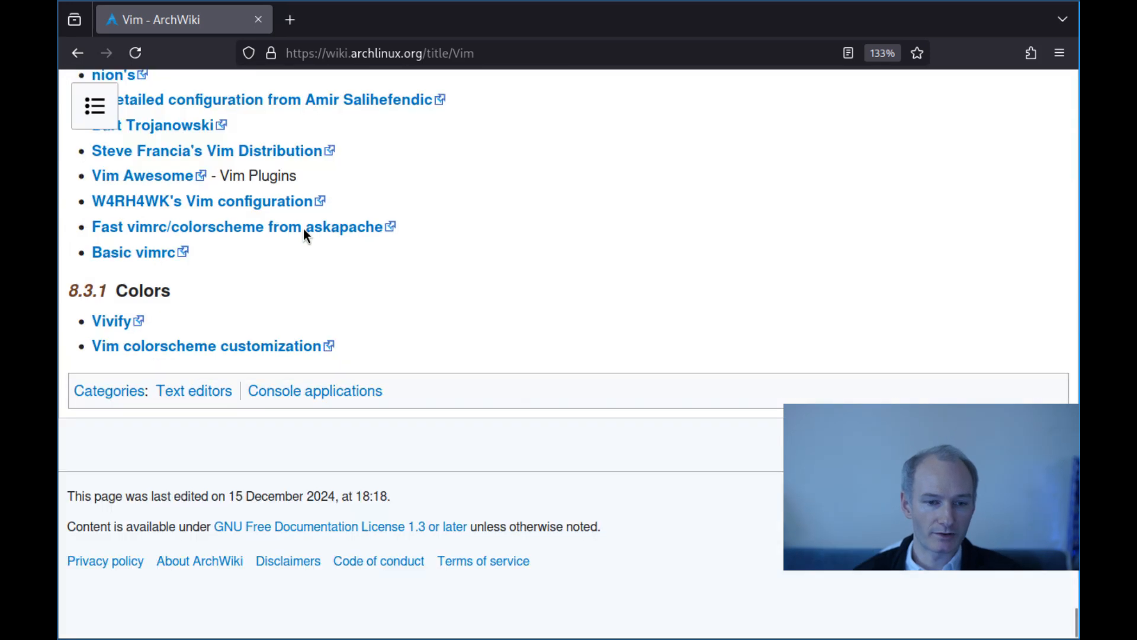
{"action": "scroll", "scroll_direction": "up", "scroll_amount": 3}
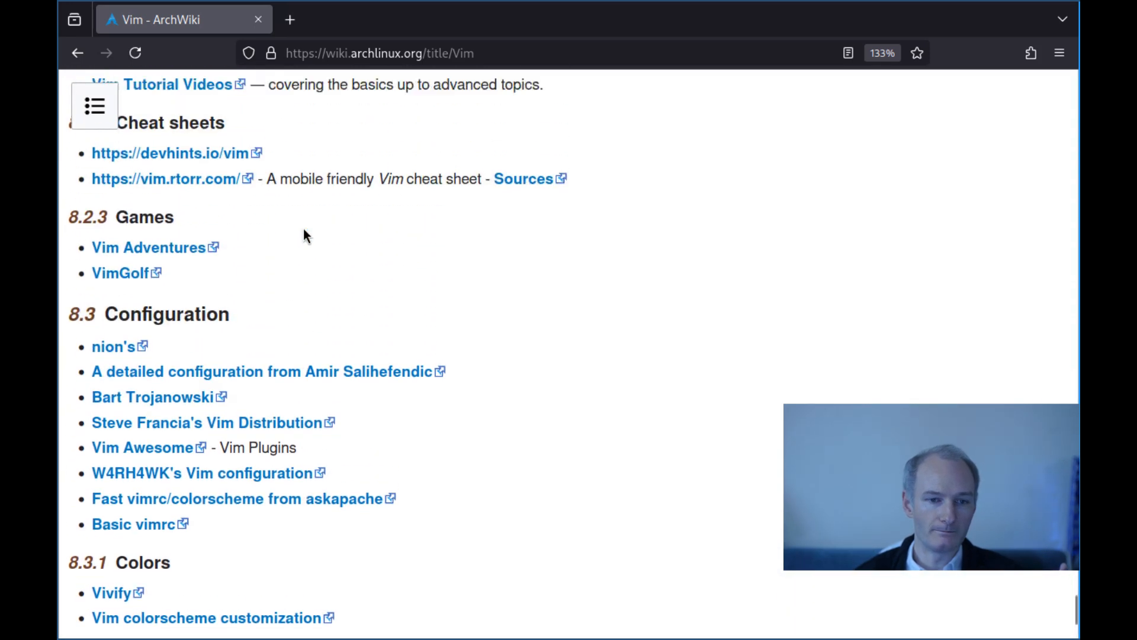
{"action": "scroll", "scroll_direction": "up", "scroll_amount": 3}
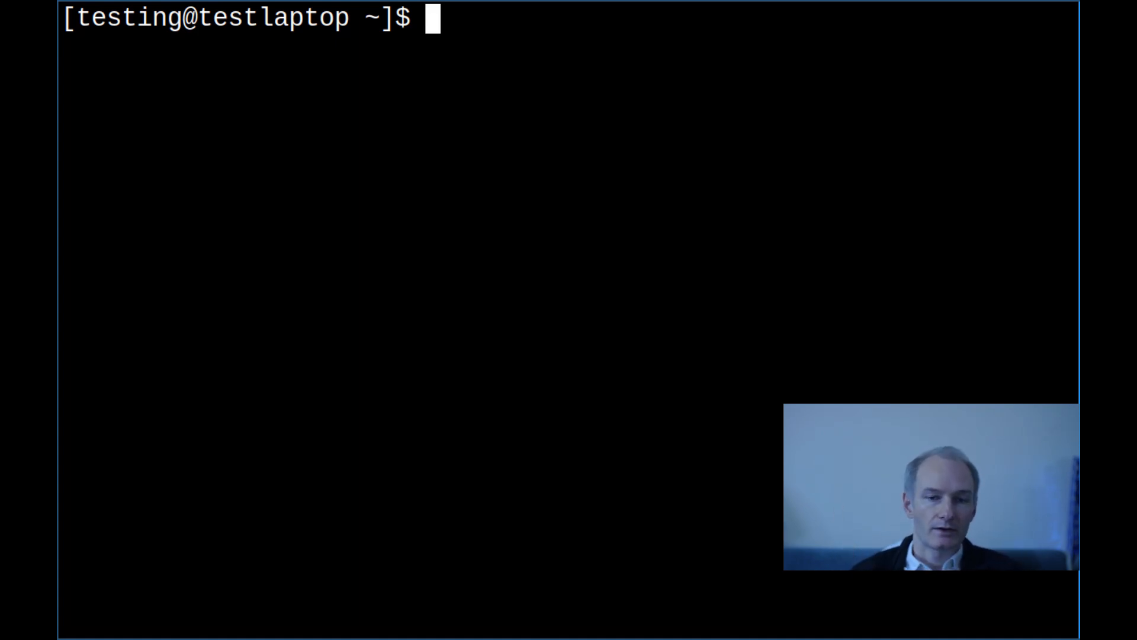
Run sudo pacman -S vim and decline the reinstall prompt with n.
{"action": "type", "text": "sudo pacman"}
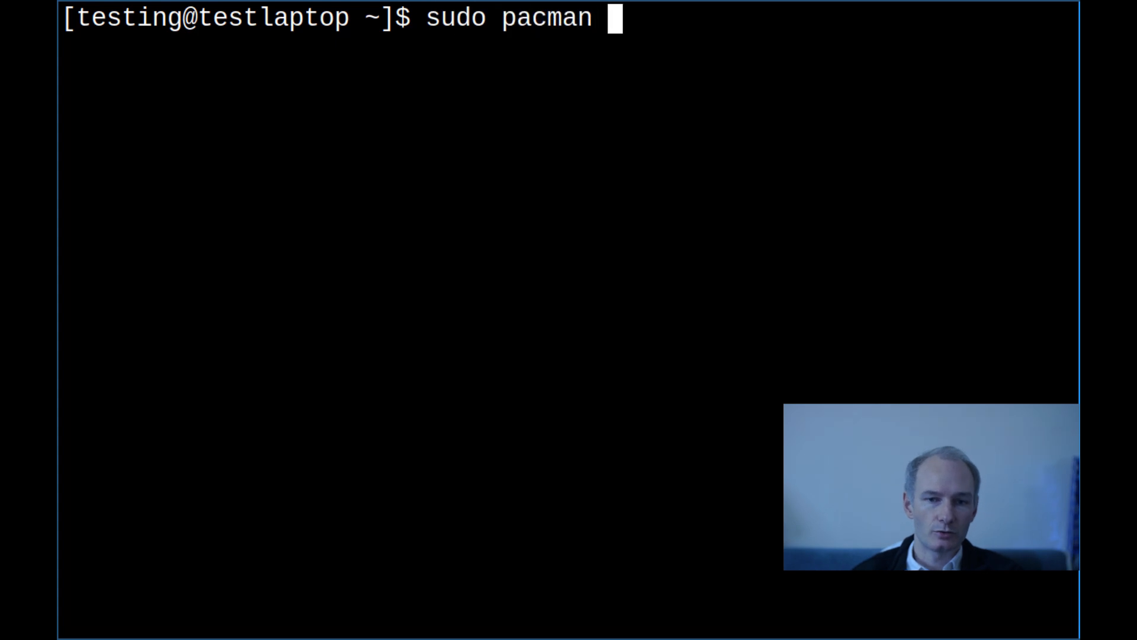
{"action": "type", "text": "-Syu"}
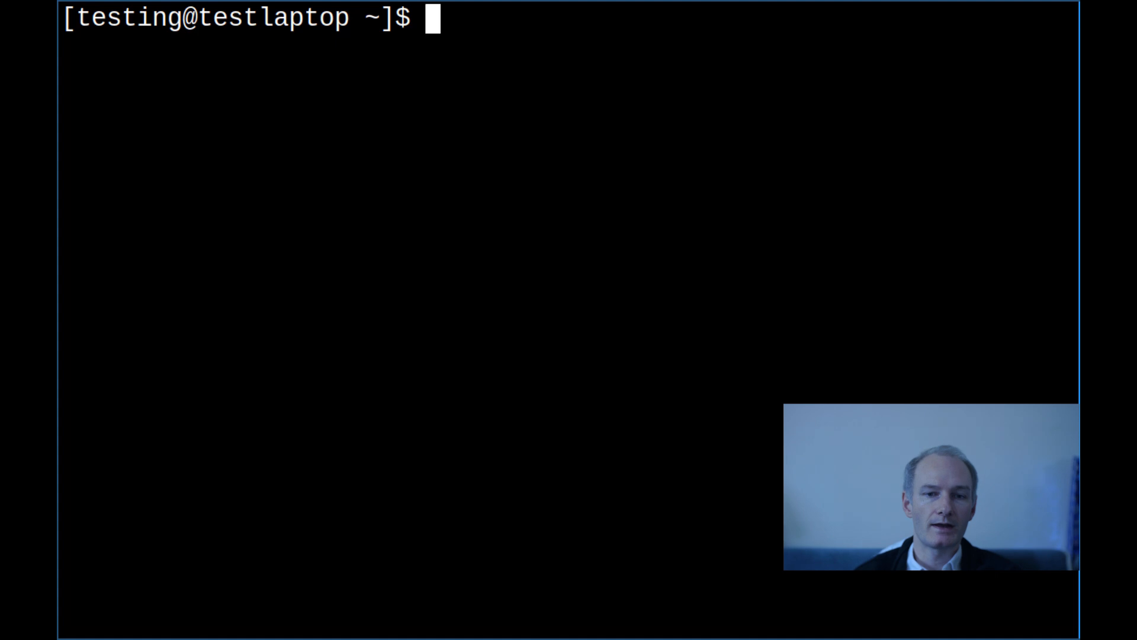
{"action": "type", "text": "sudo"}
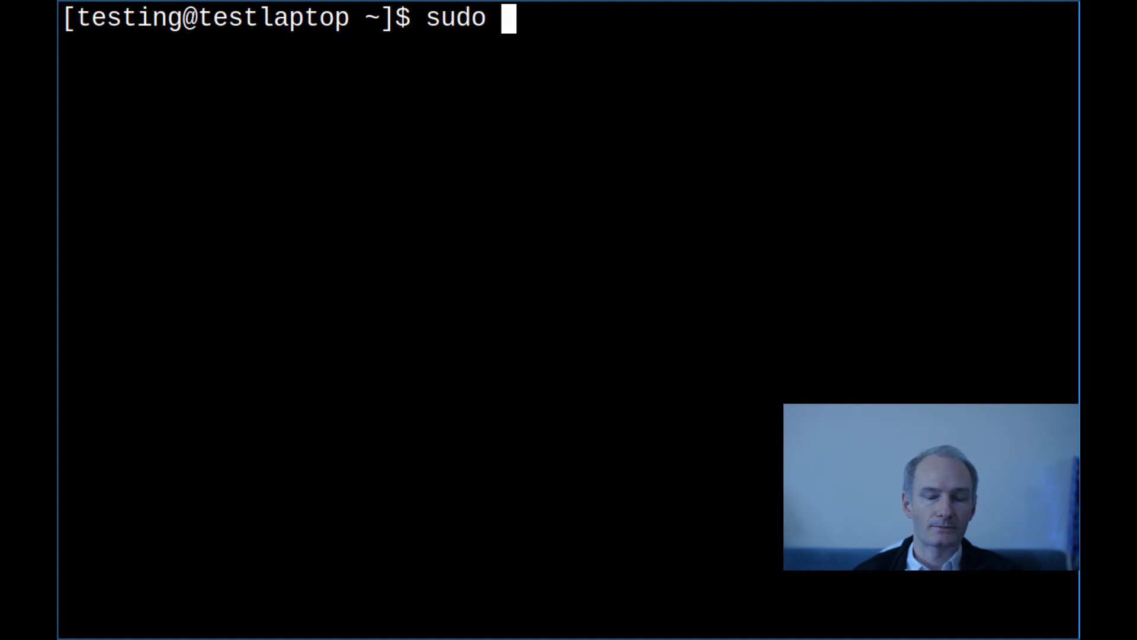
{"action": "type", "text": "pacm"}
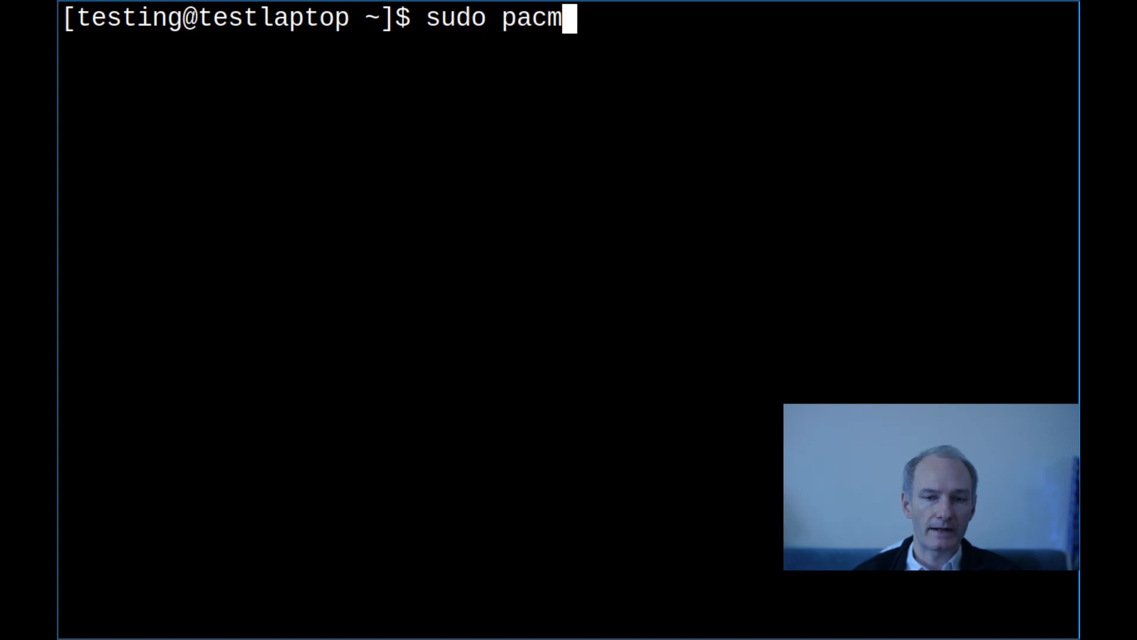
{"action": "type", "text": "an -S vim"}
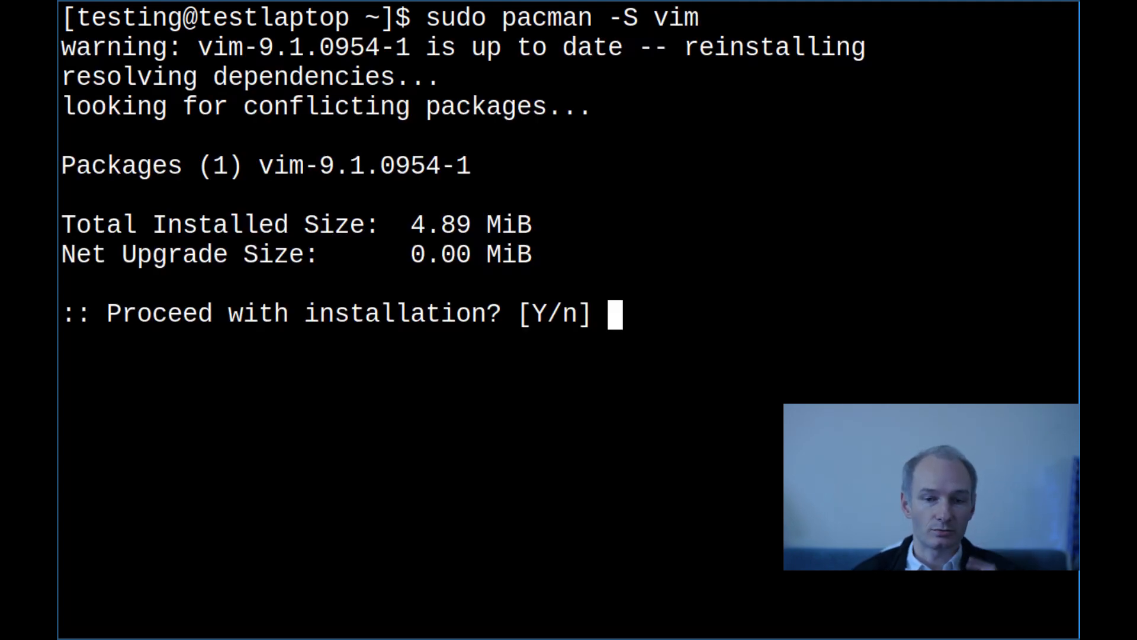
{"action": "type", "text": "n"}
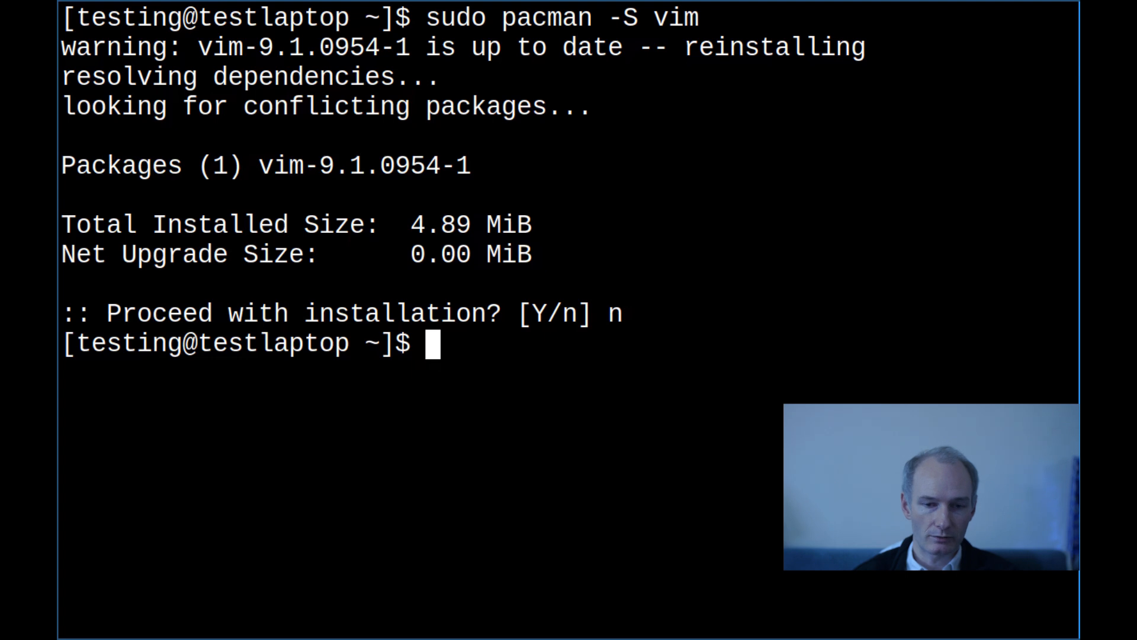
Enter the command vim .vimrc at the shell prompt.
{"action": "type", "text": "vim"}
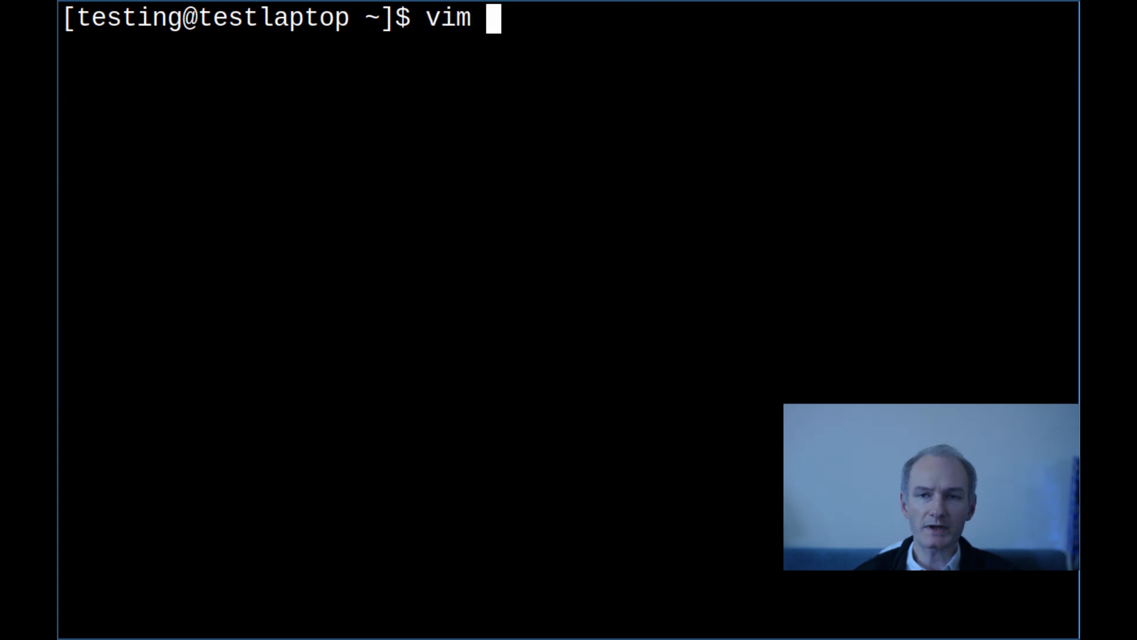
{"action": "type", "text": ".vimrc"}
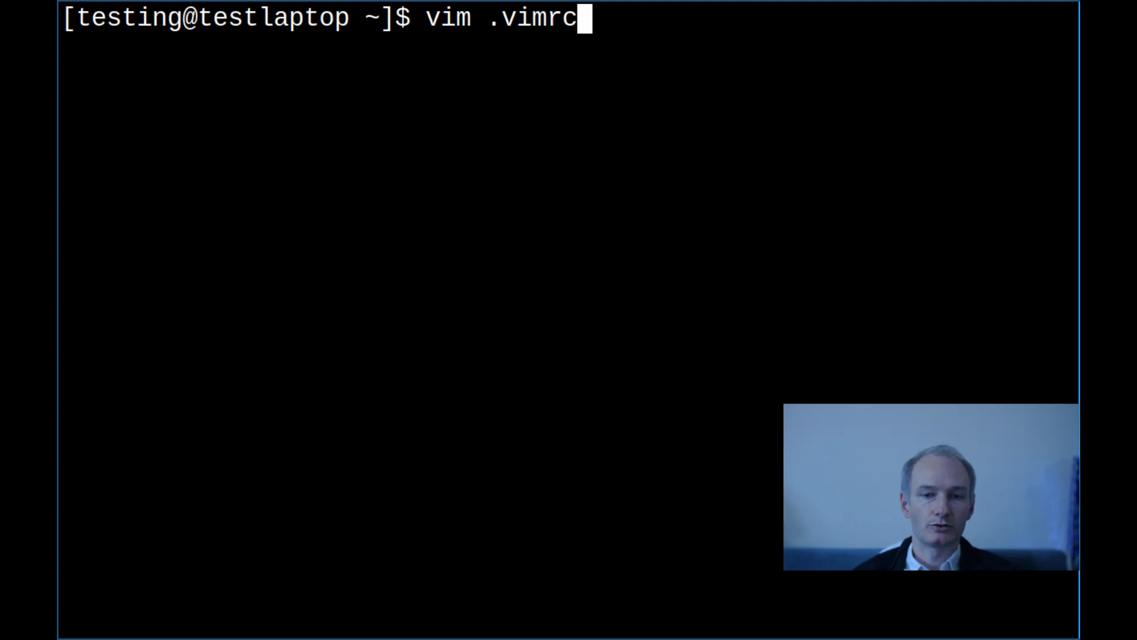
Open the new empty .vimrc in Vim and enter insert mode.
{"action": "key", "text": "Return"}
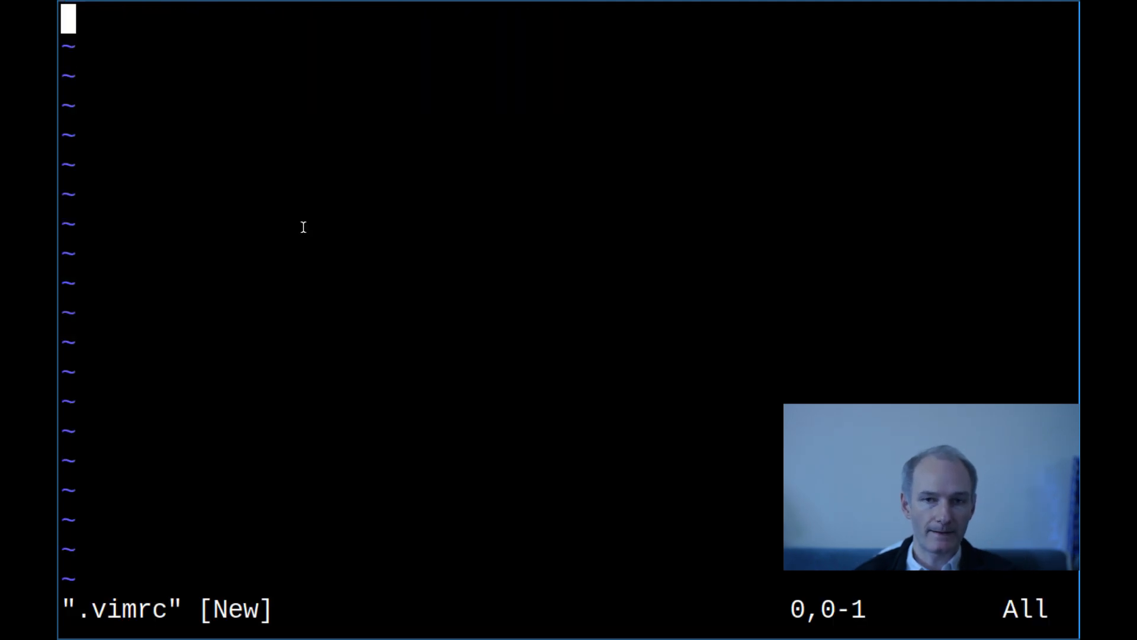
{"action": "key", "text": "i"}
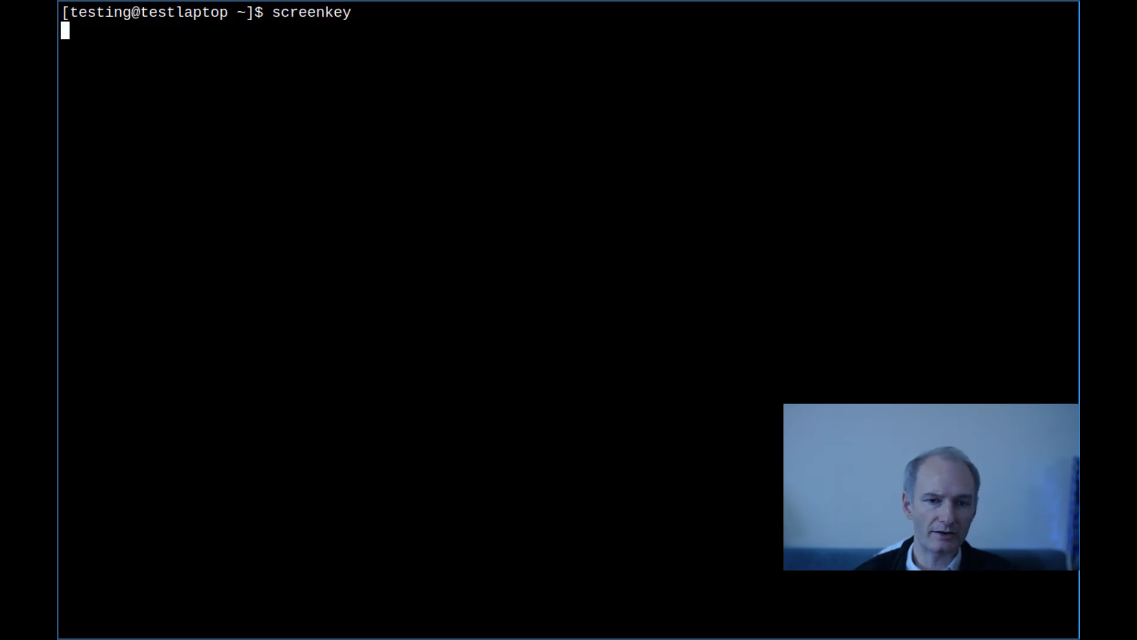
Add the line 'inoremap jj <esc>' to ~/.vimrc in Vim.
{"action": "key", "text": "super+2"}
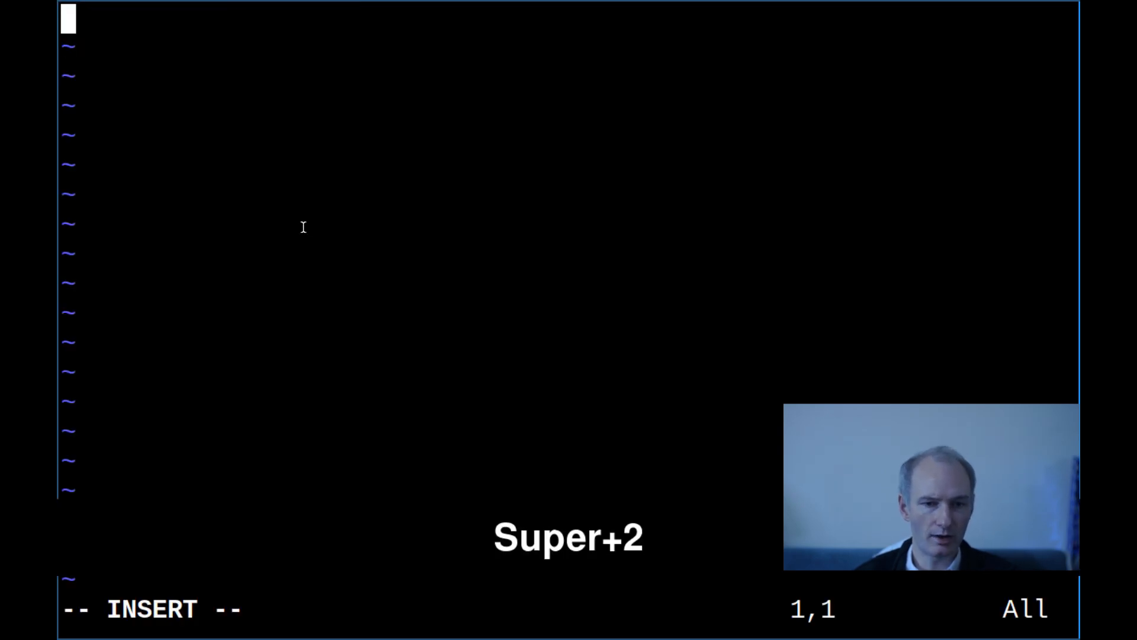
{"action": "key", "text": "Escape"}
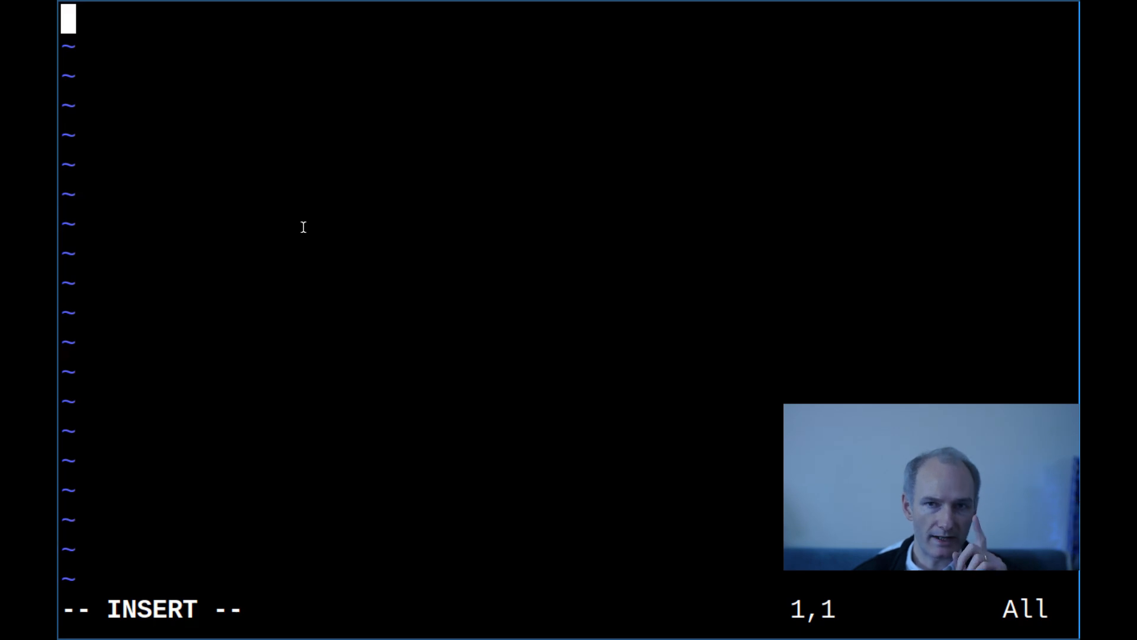
{"action": "type", "text": "ino"}
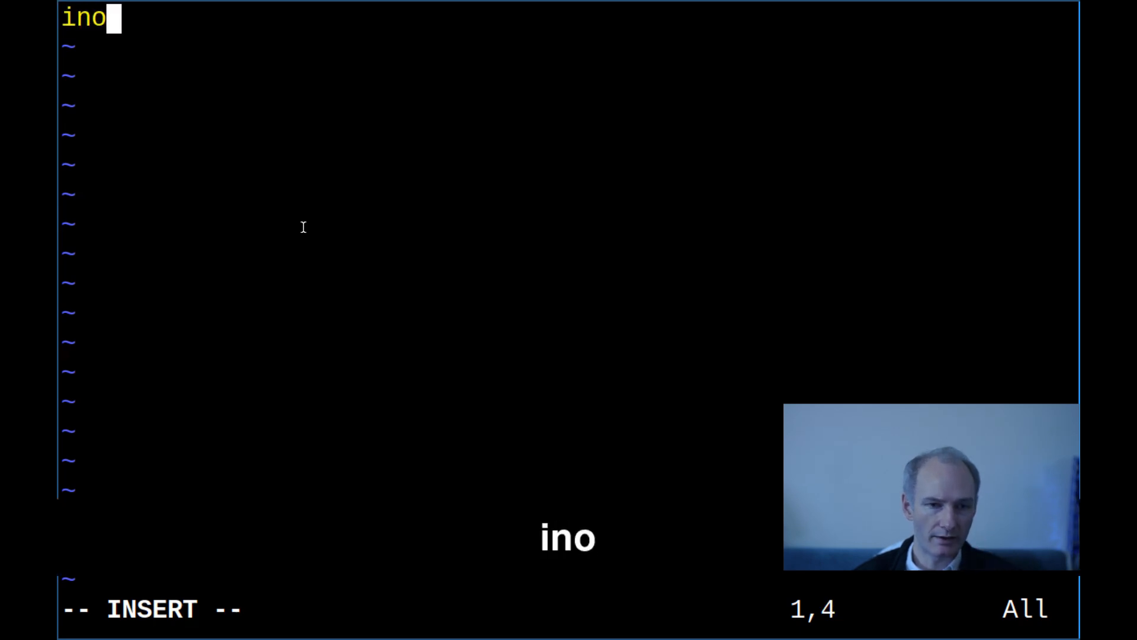
{"action": "type", "text": "remap"}
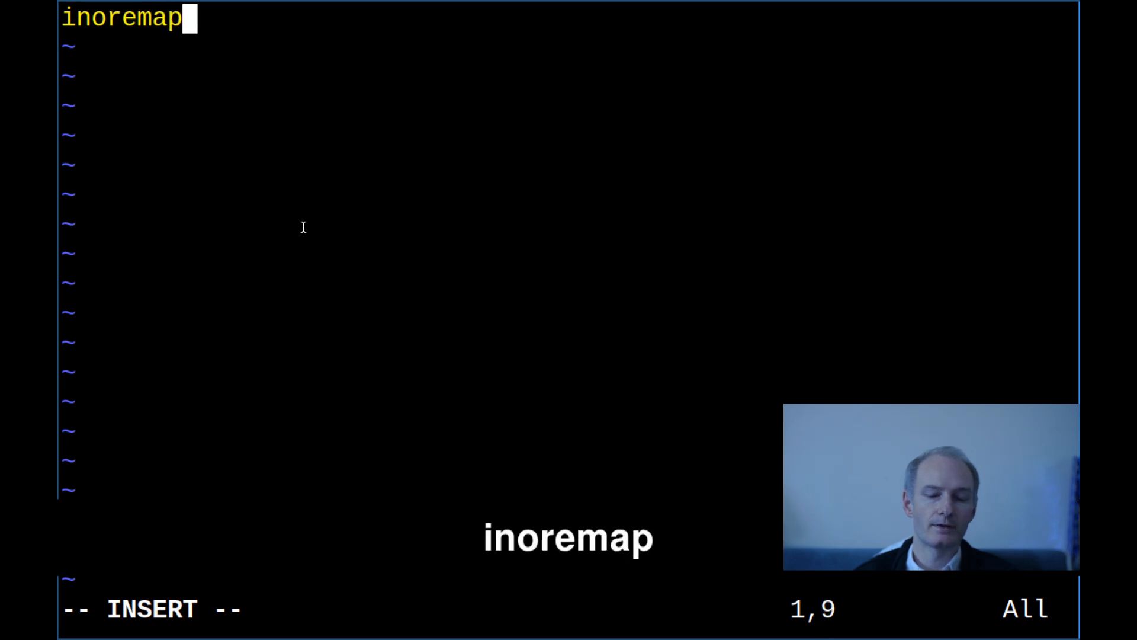
{"action": "type", "text": "jj <e"}
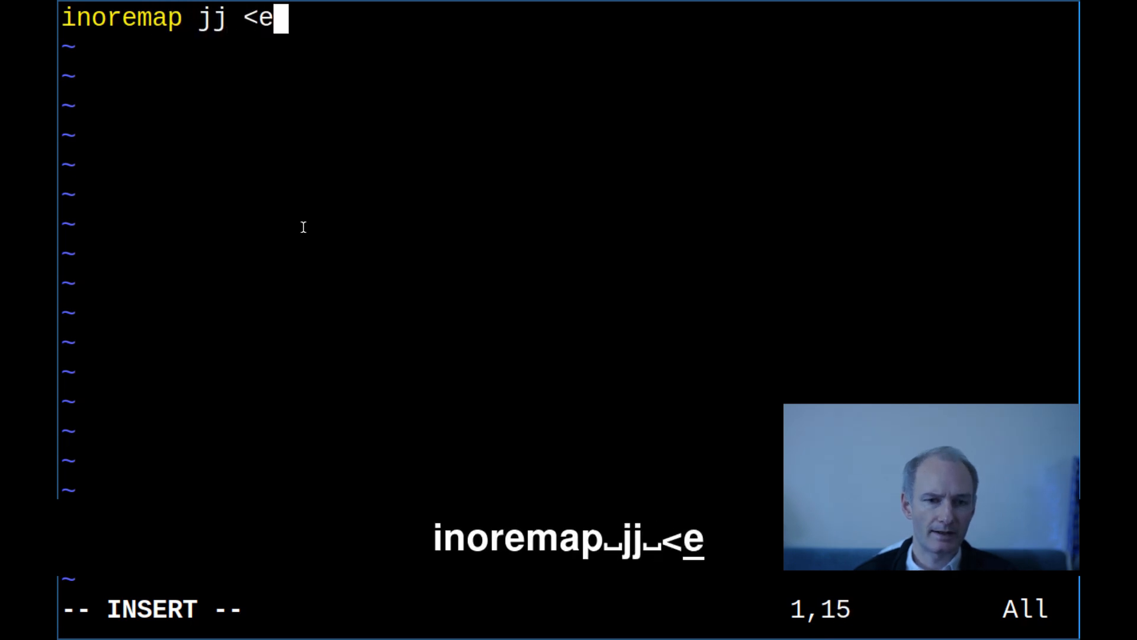
{"action": "type", "text": "sc>"}
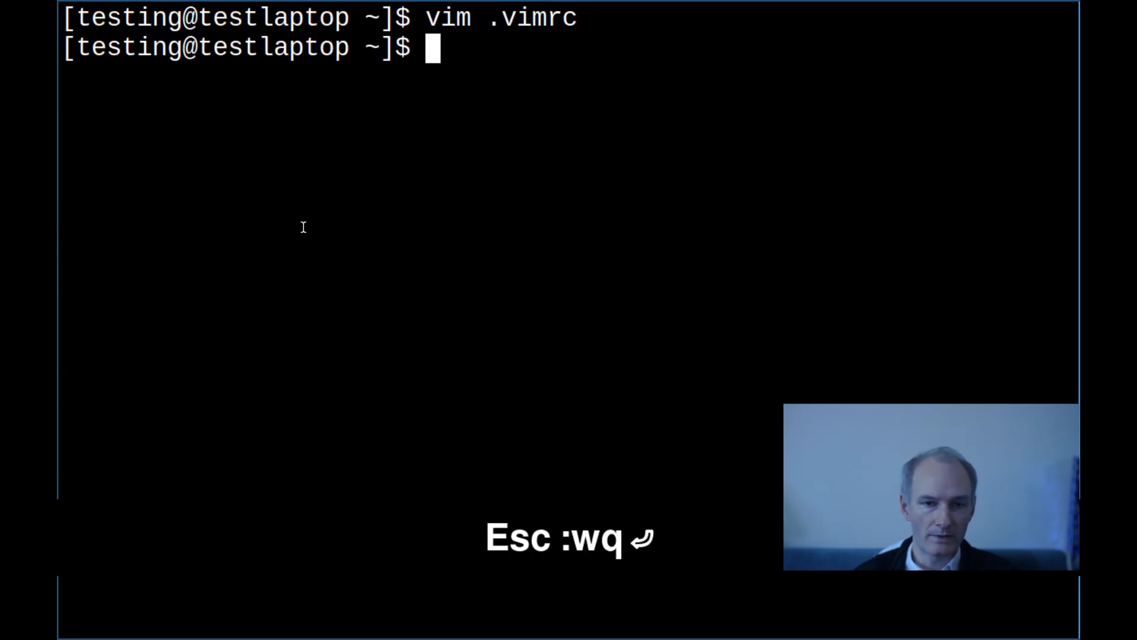
Reopen .vimrc to confirm the jj mapping, then close it back to the shell.
{"action": "type", "text": "vim .c"}
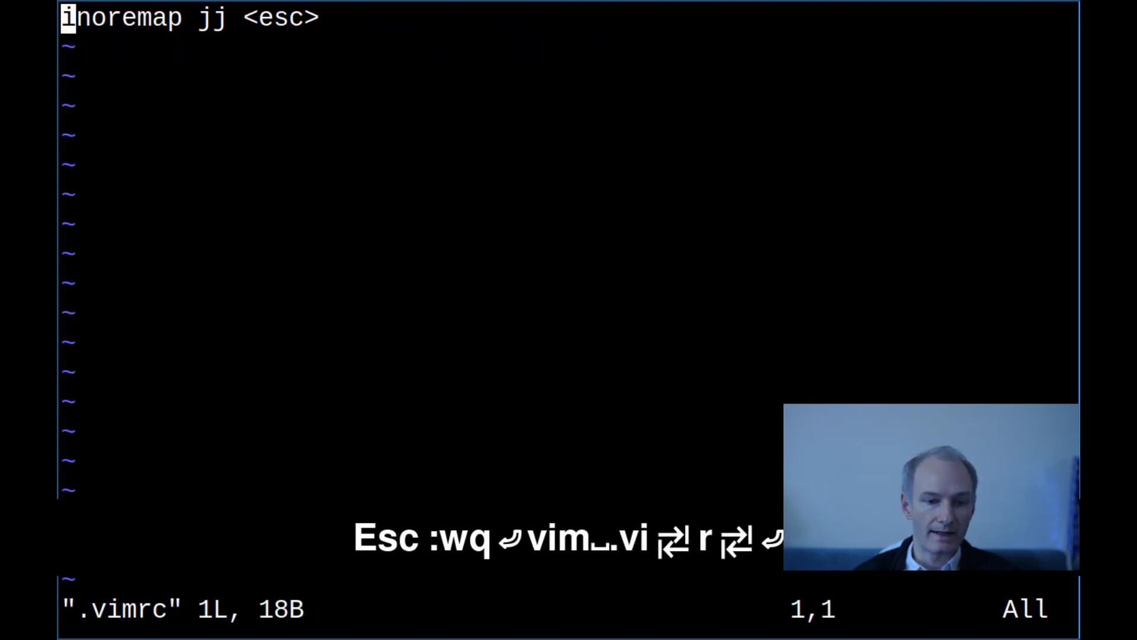
{"action": "key", "text": "i"}
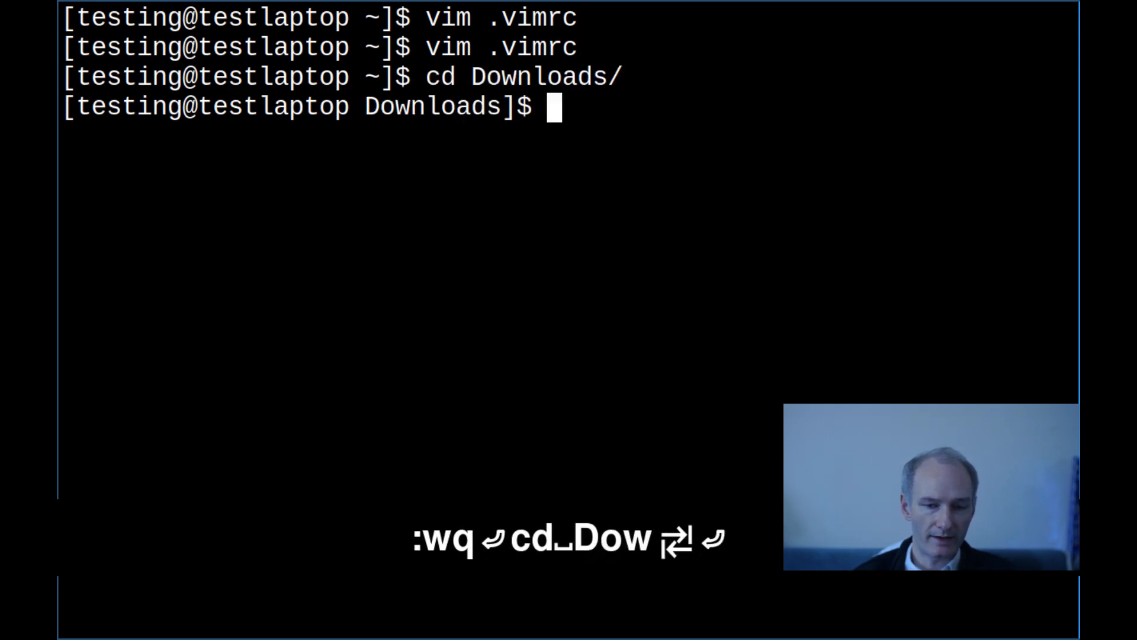
Open ttysh.sh in Vim and move through its top lines with k and w.
{"action": "type", "text": "vim ttysh.sh"}
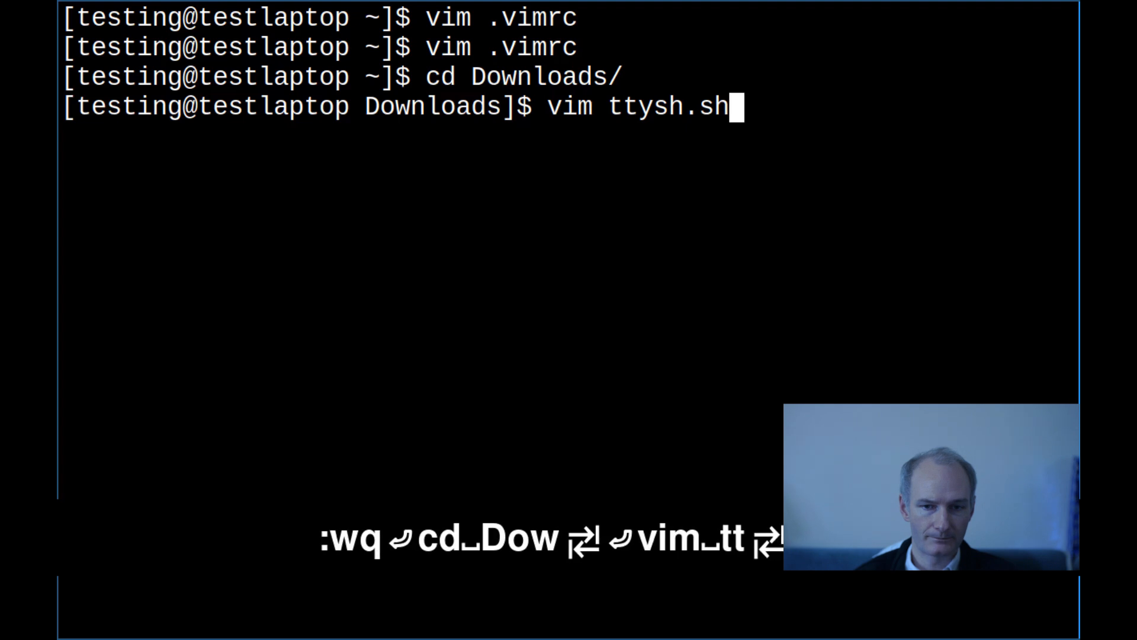
{"action": "key", "text": "Return"}
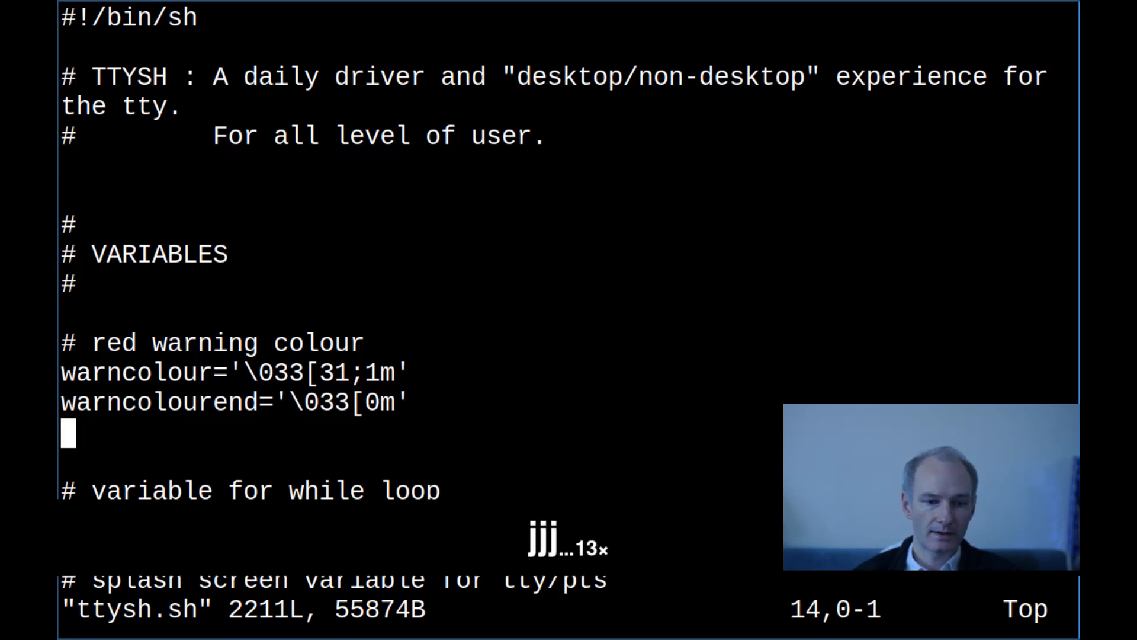
{"action": "key", "text": "k"}
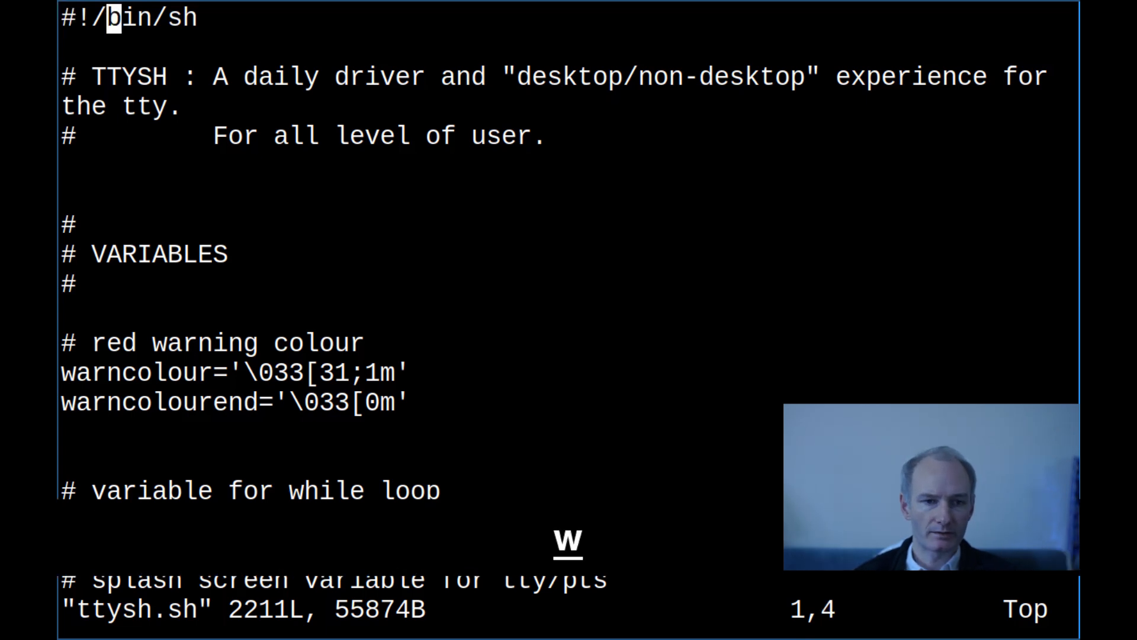
{"action": "key", "text": "w"}
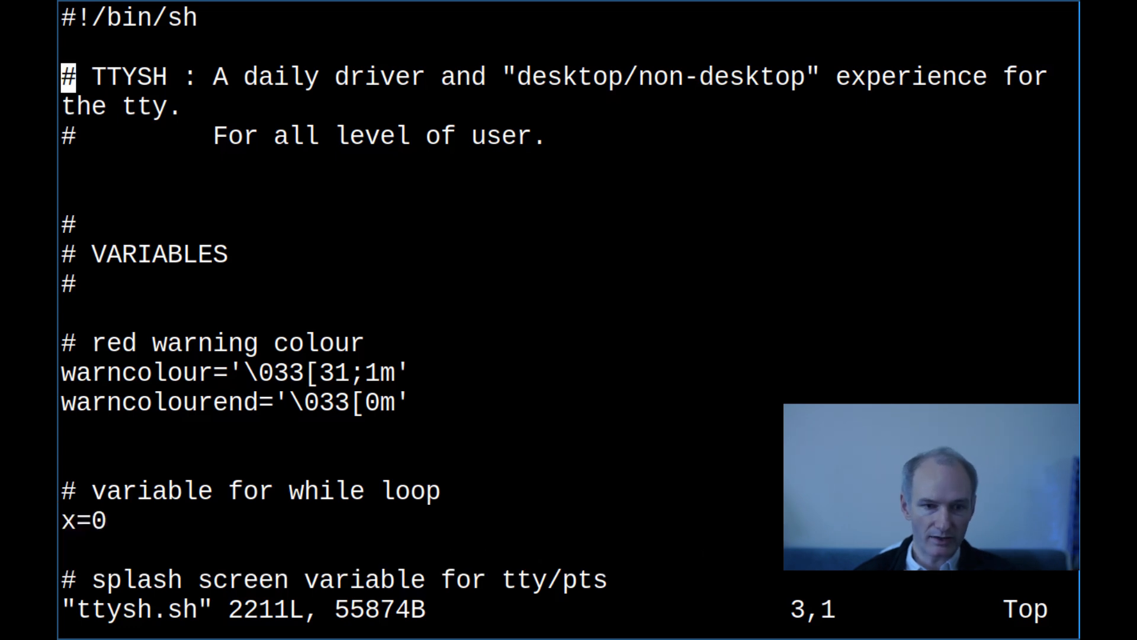
{"action": "type", "text": "/"}
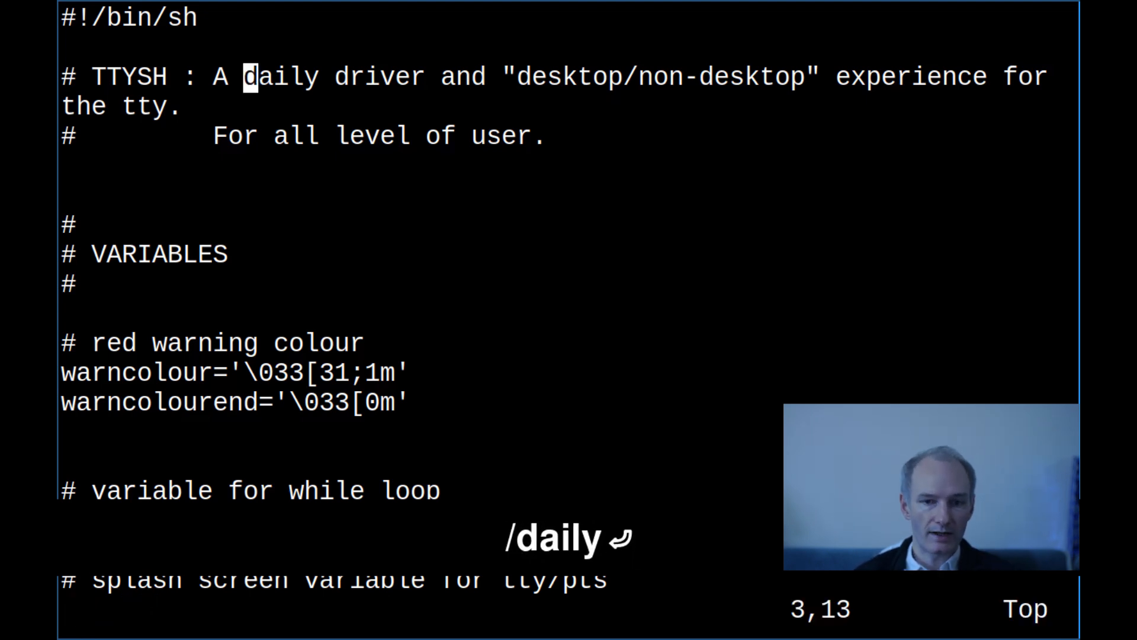
{"action": "type", "text": "for"}
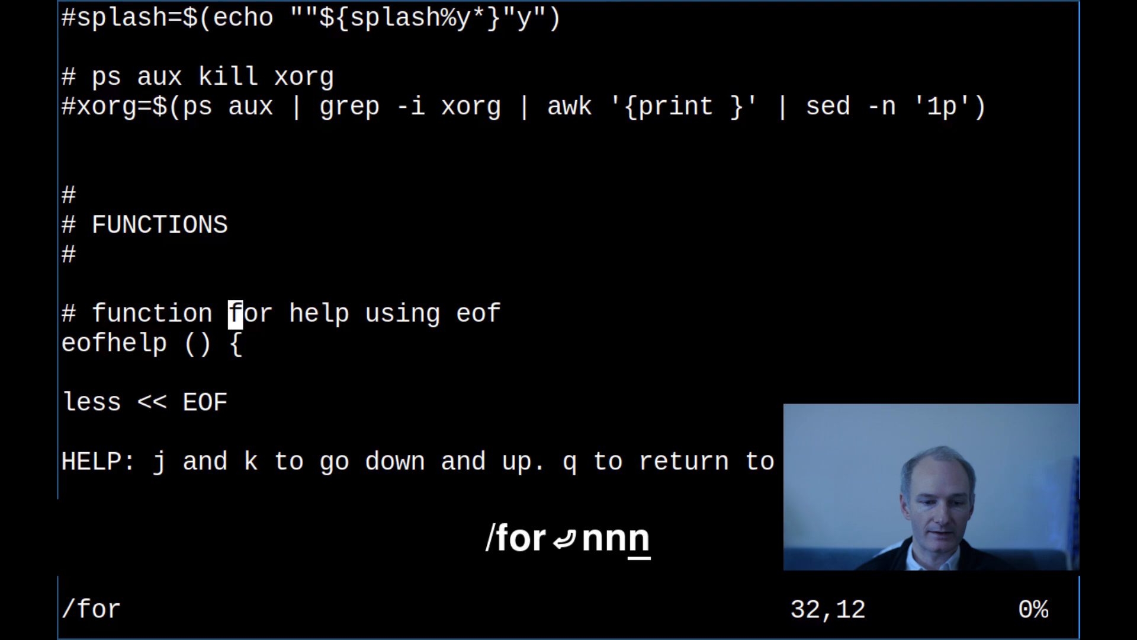
{"action": "key", "text": "N"}
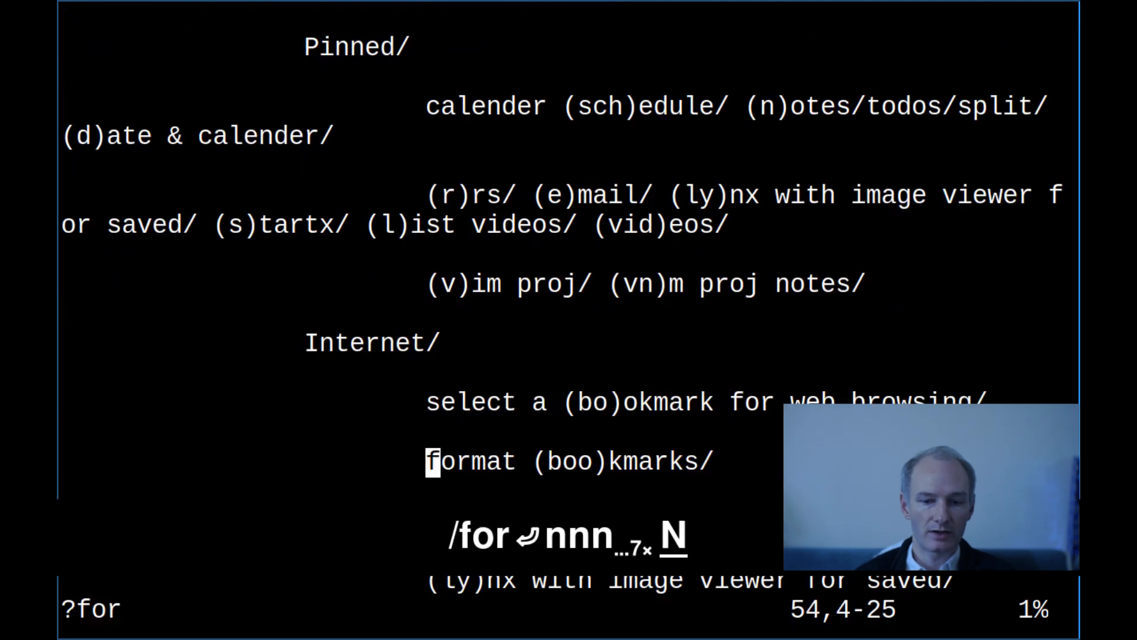
{"action": "key", "text": "N"}
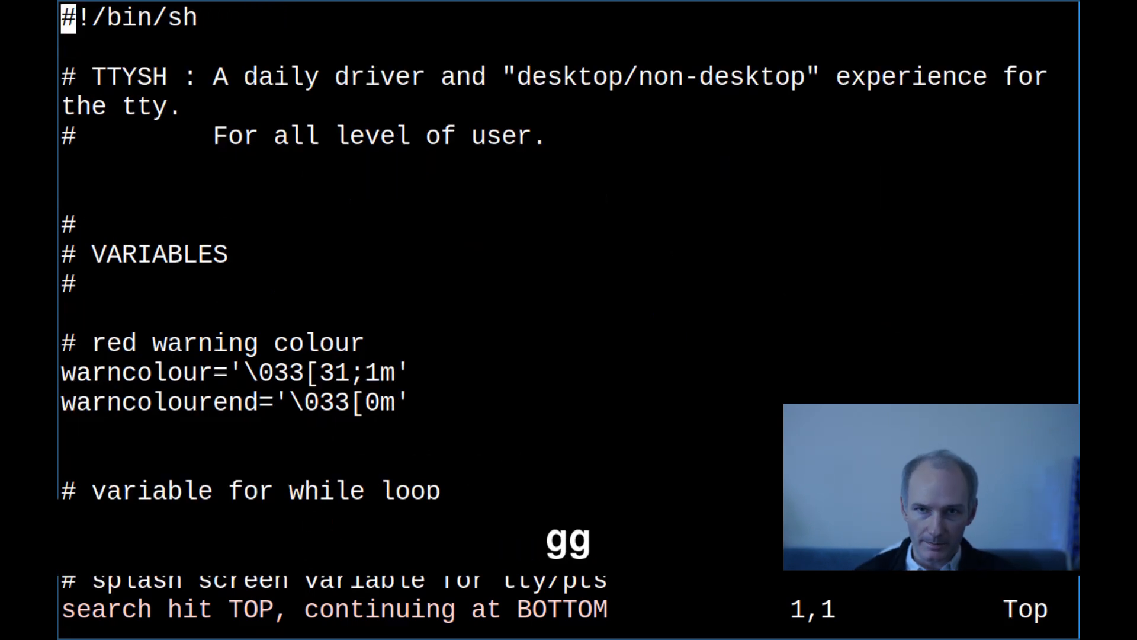
{"action": "key", "text": "G"}
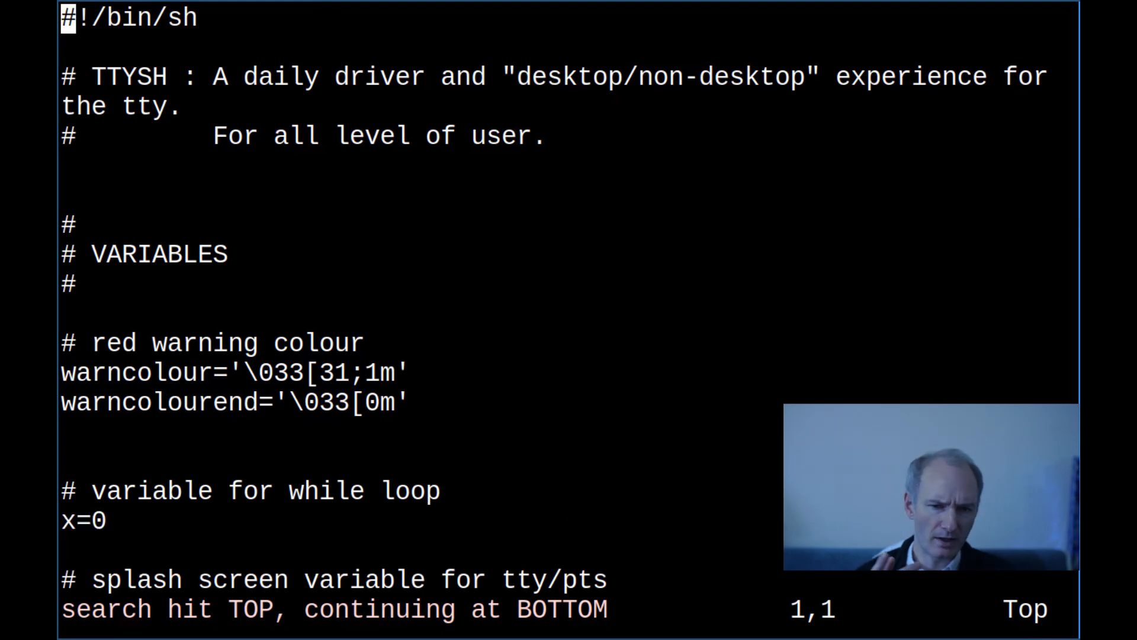
Delete the #!/bin/sh shebang line's contents with D, then move with j/k.
{"action": "key", "text": "D"}
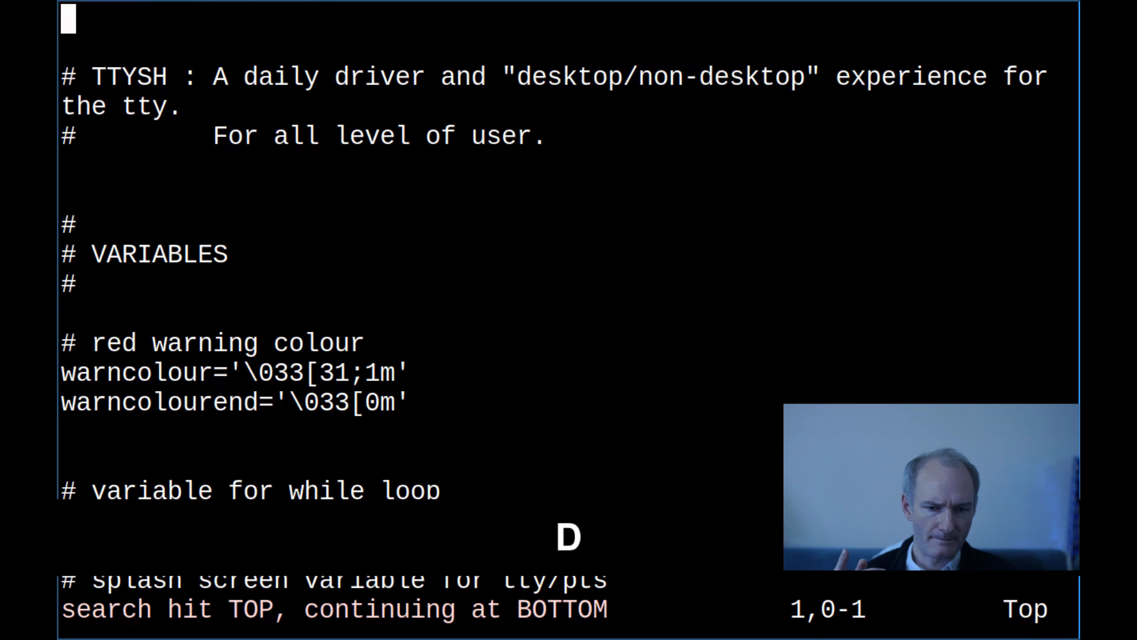
{"action": "key", "text": "d"}
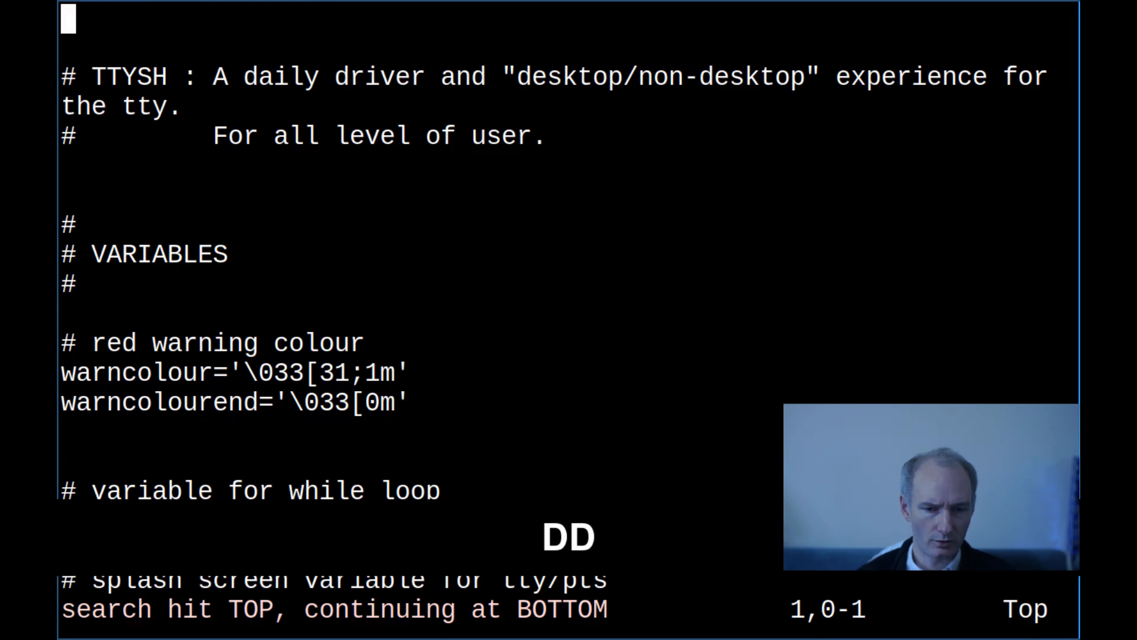
{"action": "type", "text": "jjjkkk"}
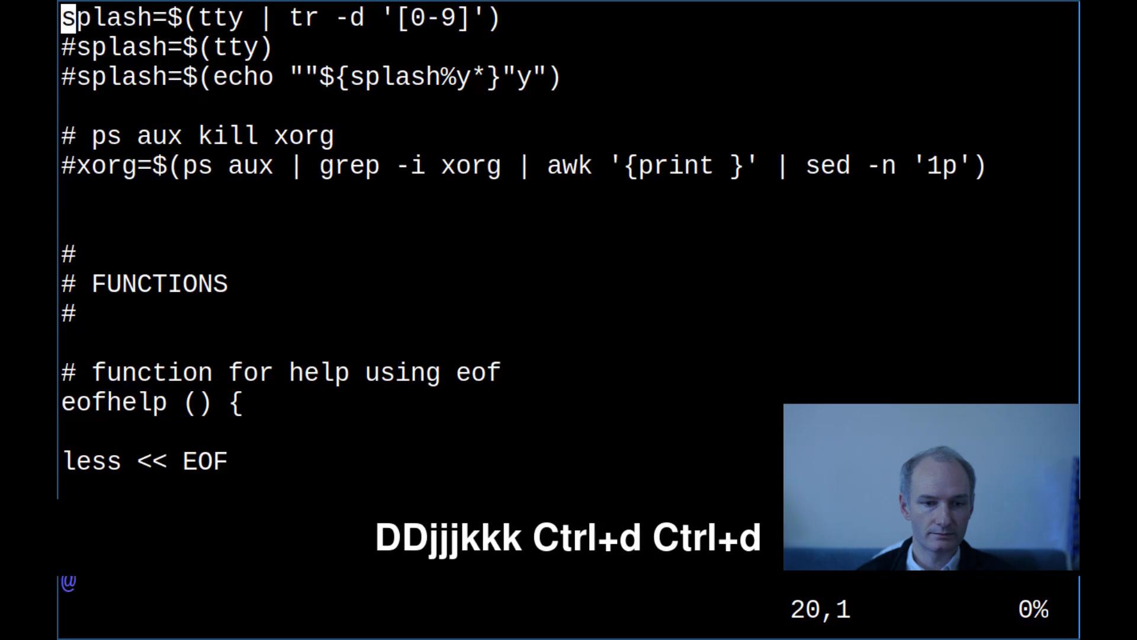
Scroll half-pages through the script with Ctrl+d and Ctrl+u.
{"action": "key", "text": "ctrl+d"}
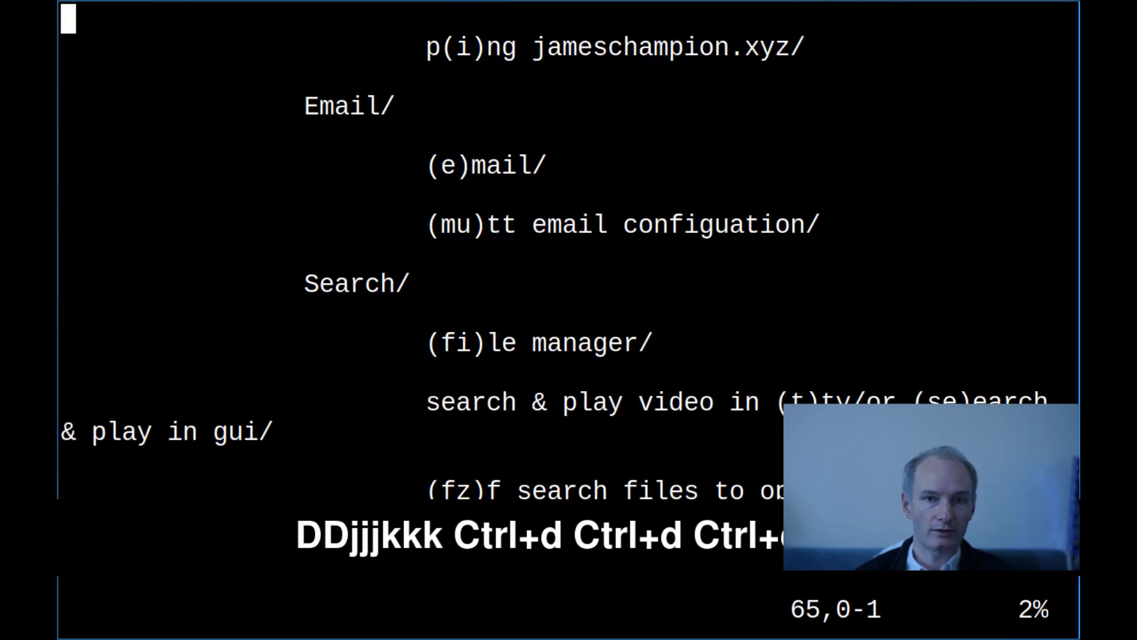
{"action": "key", "text": "ctrl+u"}
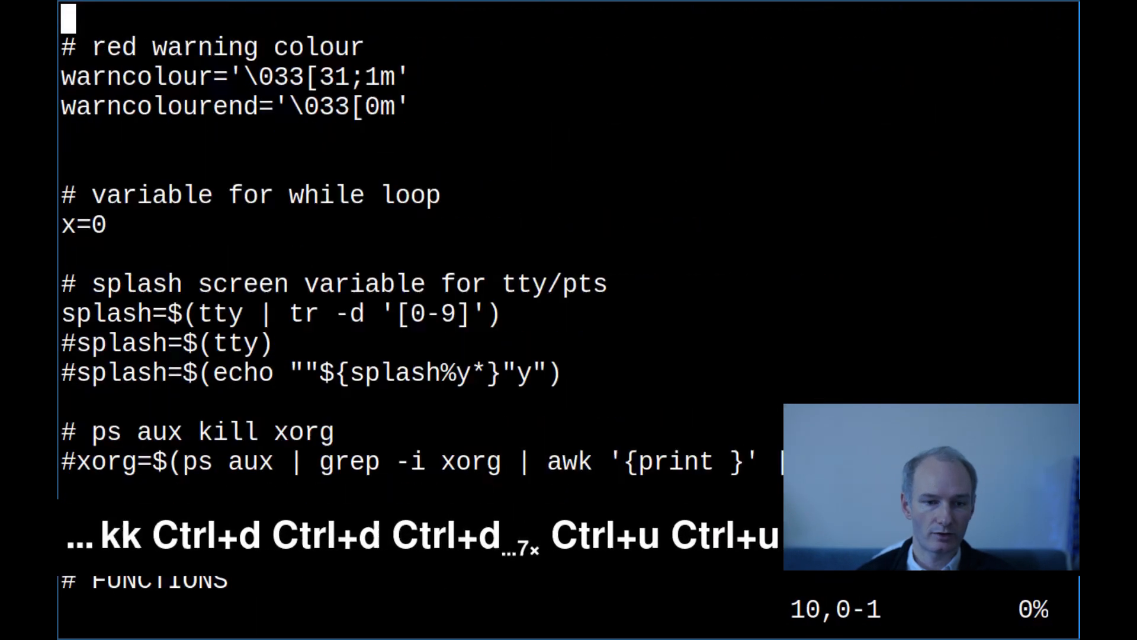
{"action": "key", "text": "ctrl+u"}
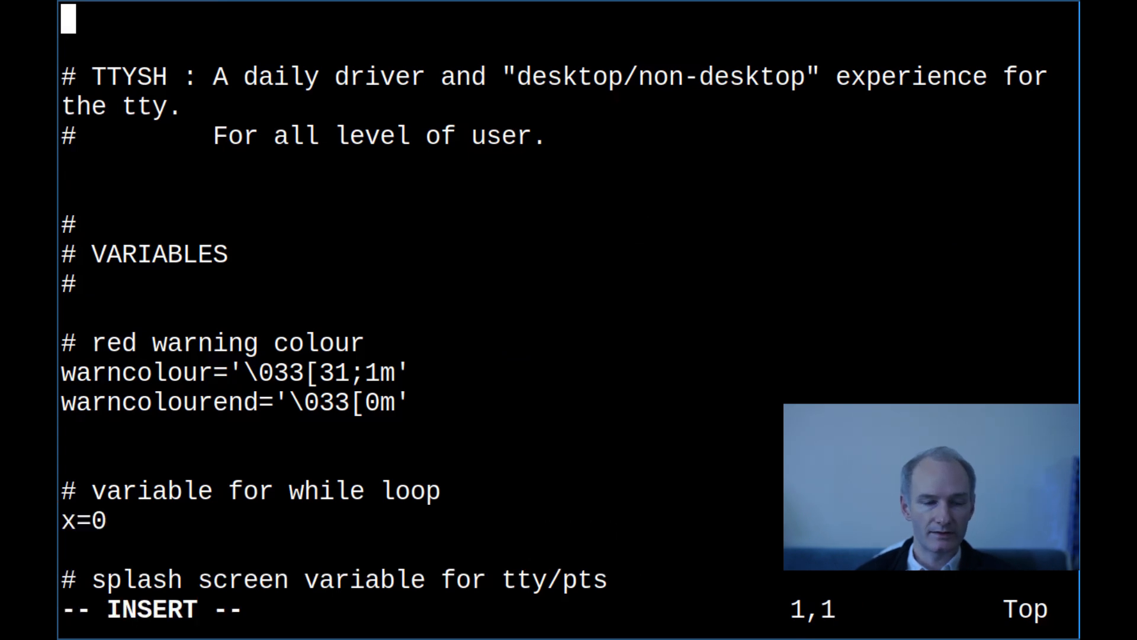
Insert two gibberish test lines at the top and yank-paste the first line below itself.
{"action": "type", "text": "jfdskfdsajfkdsjfdskjfkjd"}
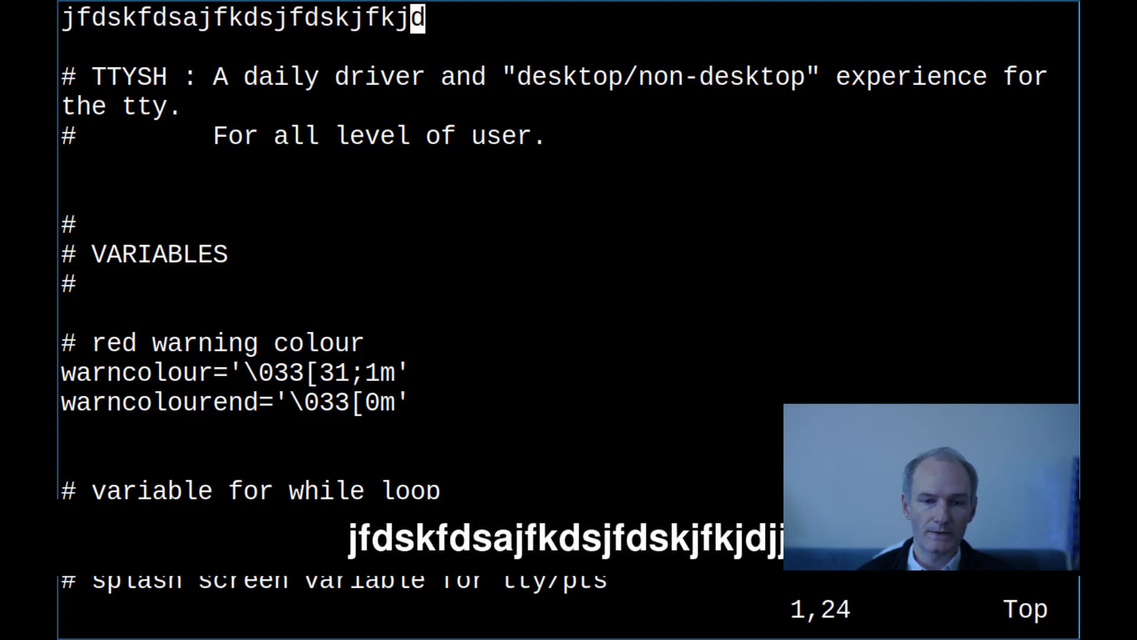
{"action": "key", "text": "Escape"}
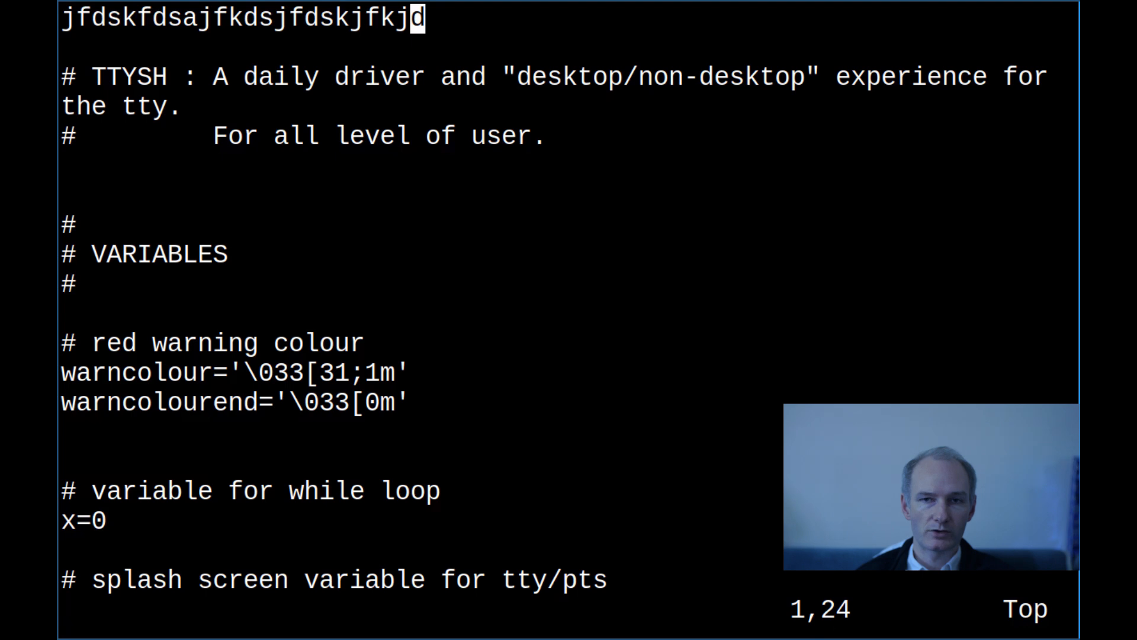
{"action": "key", "text": "o"}
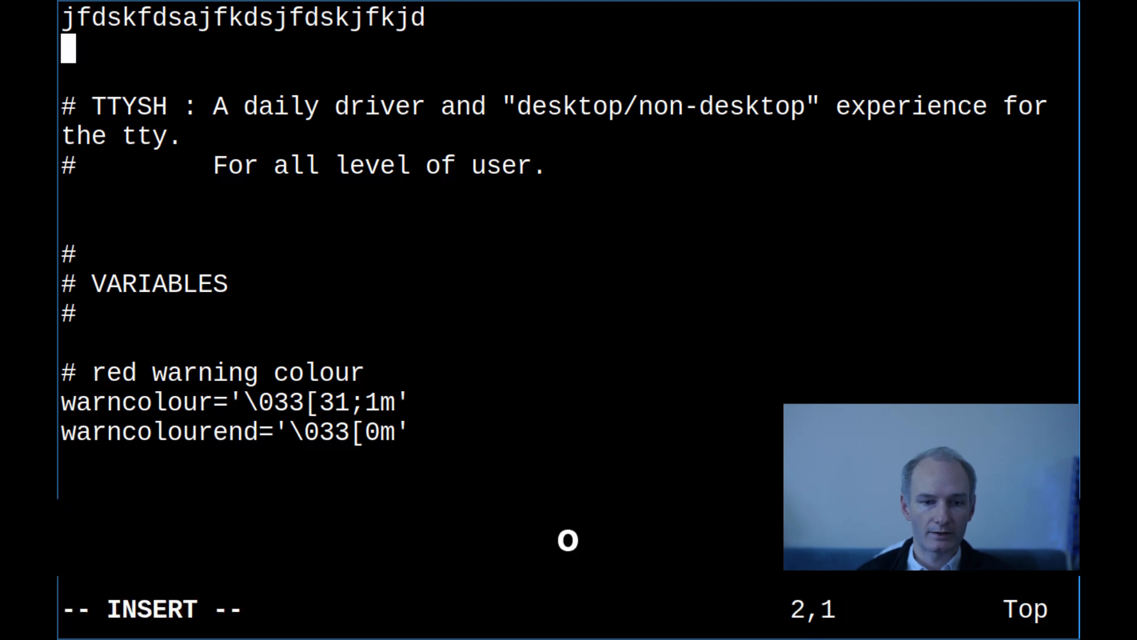
{"action": "type", "text": "dsfjadskfdjfdsjf"}
{"action": "type", "text": "jdfkdfjdfkjdfjd"}
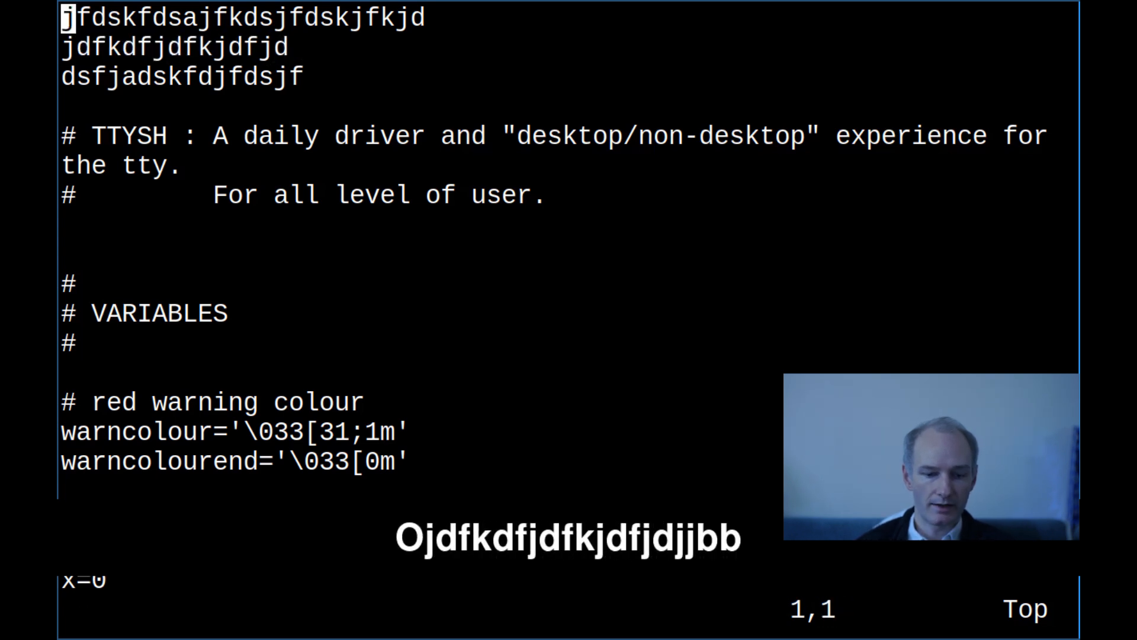
{"action": "type", "text": "yyy"}
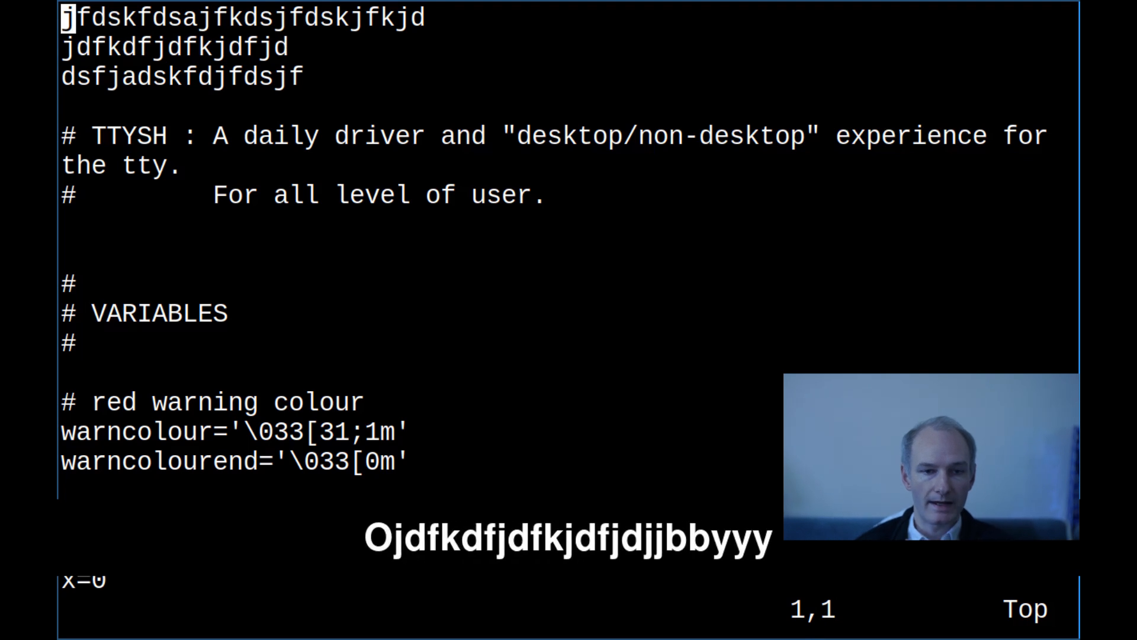
{"action": "key", "text": "j"}
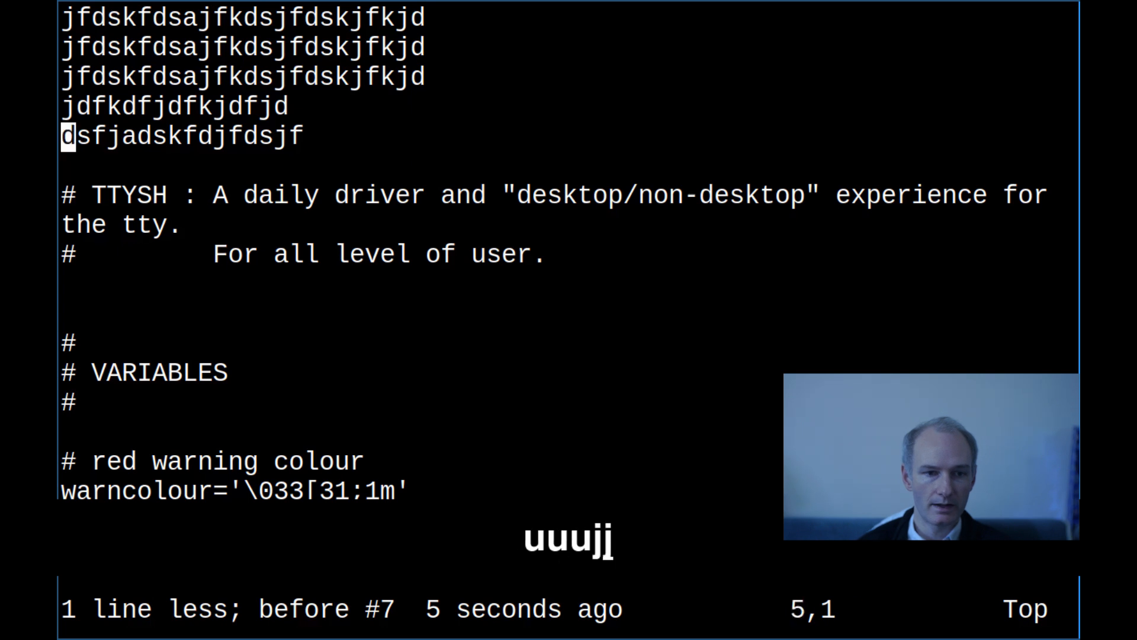
Move down through the script lines and jump back to the top.
{"action": "key", "text": "j"}
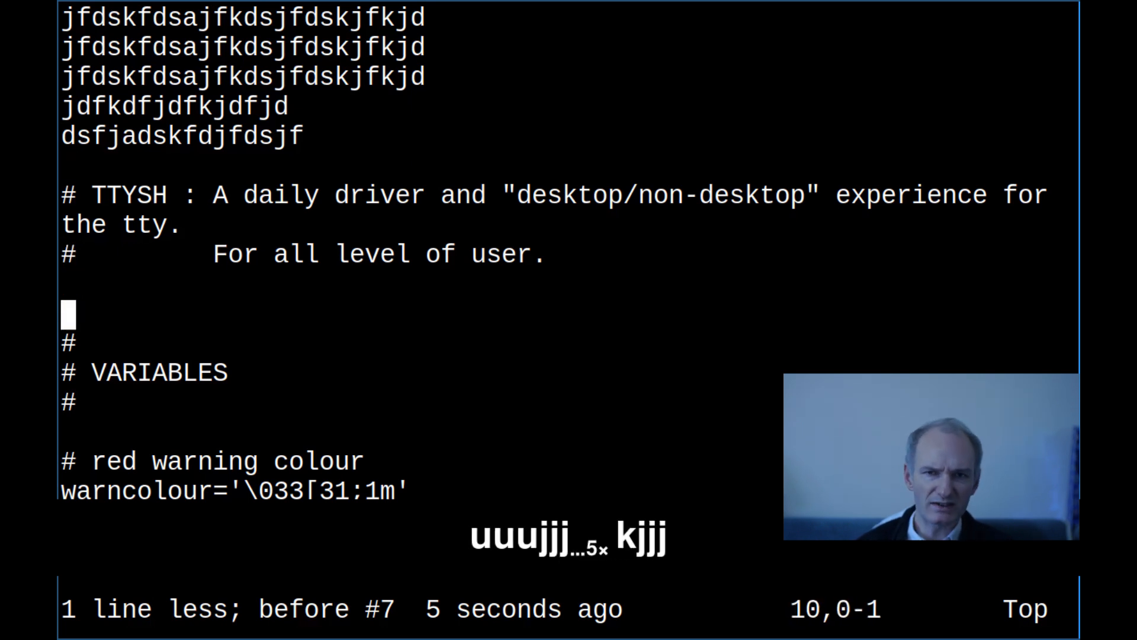
{"action": "key", "text": "j"}
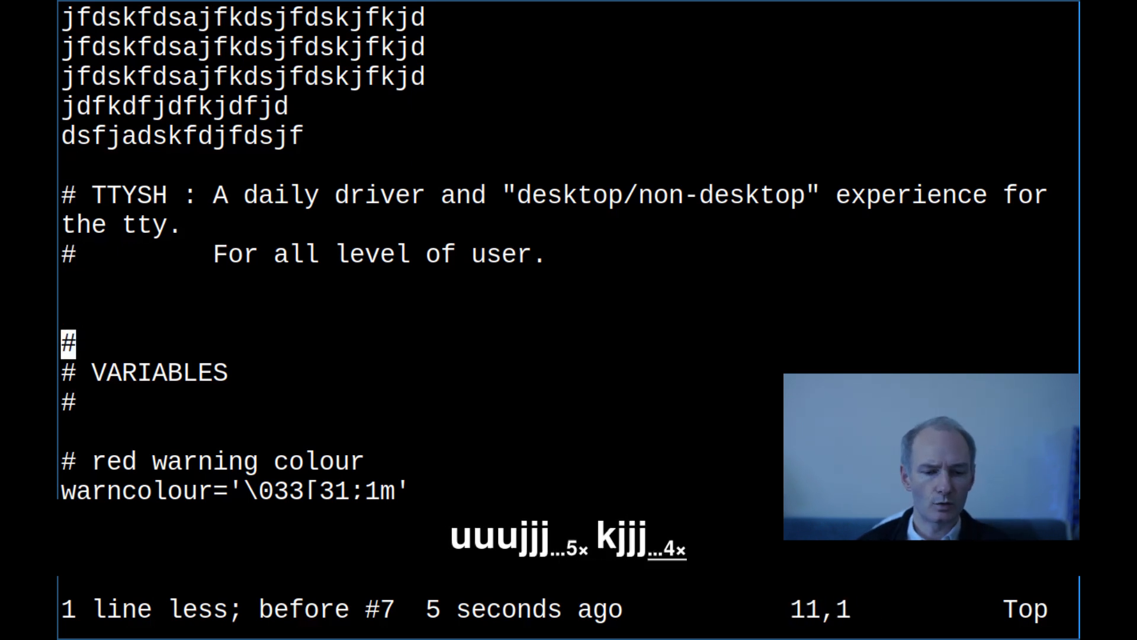
{"action": "key", "text": "j"}
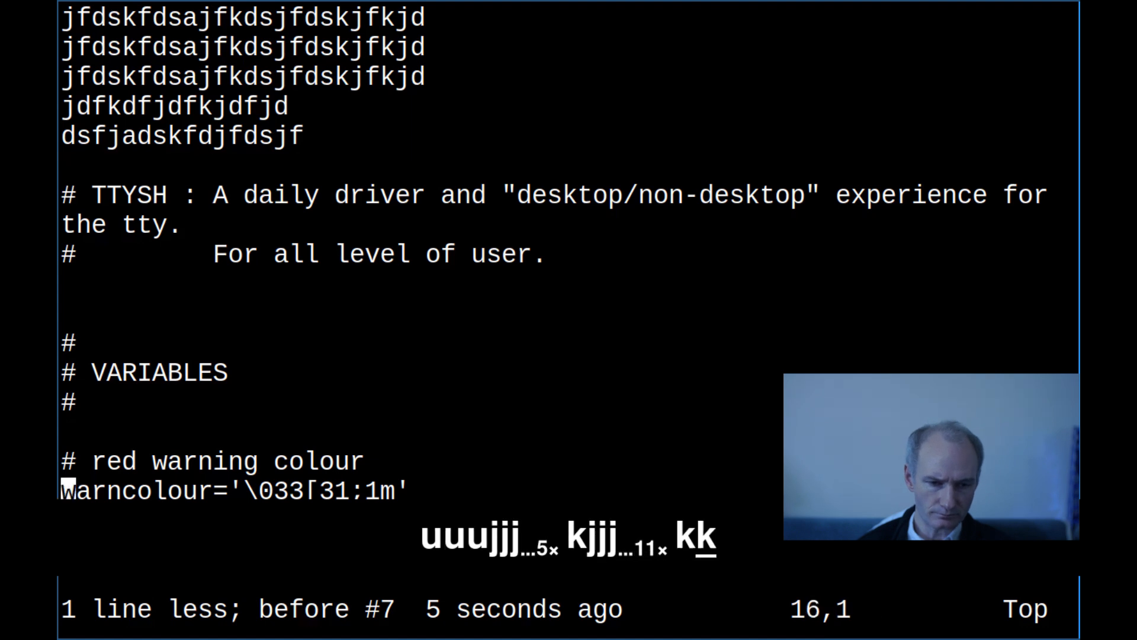
{"action": "key", "text": "k"}
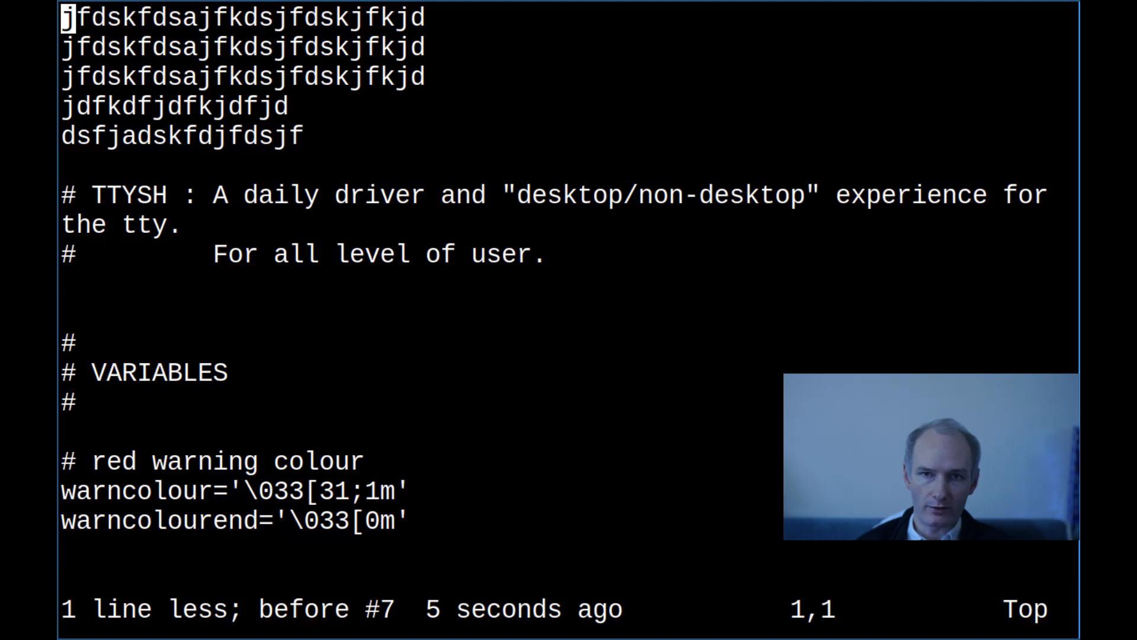
Remove one duplicate gibberish line, leaving 'ck' on the second, and begin recording macro q.
{"action": "key", "text": "j"}
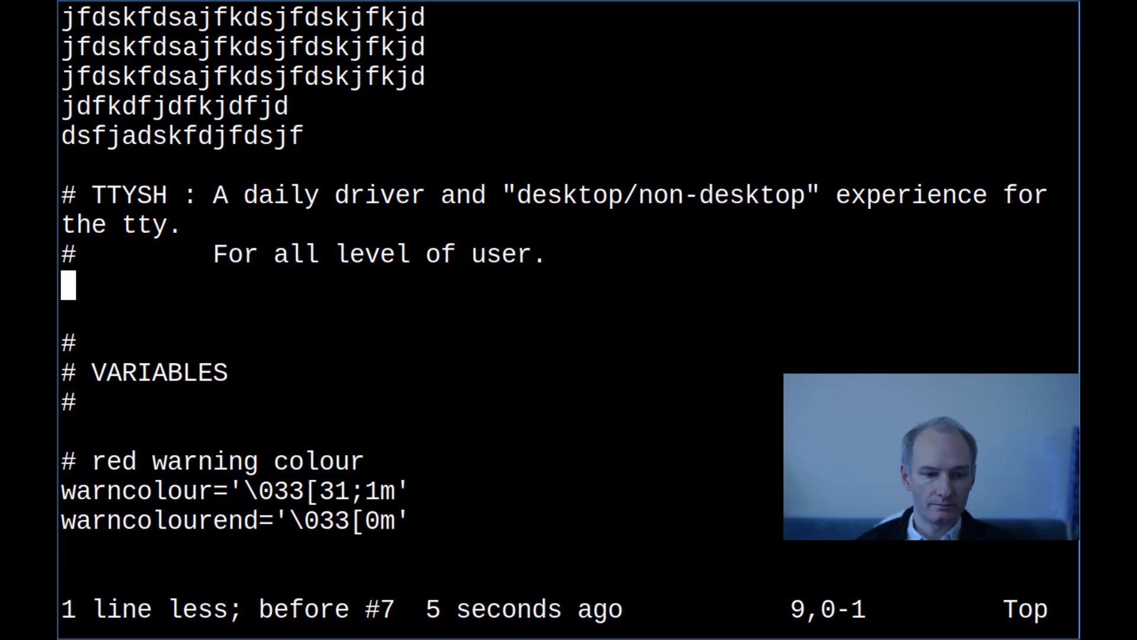
{"action": "key", "text": "q"}
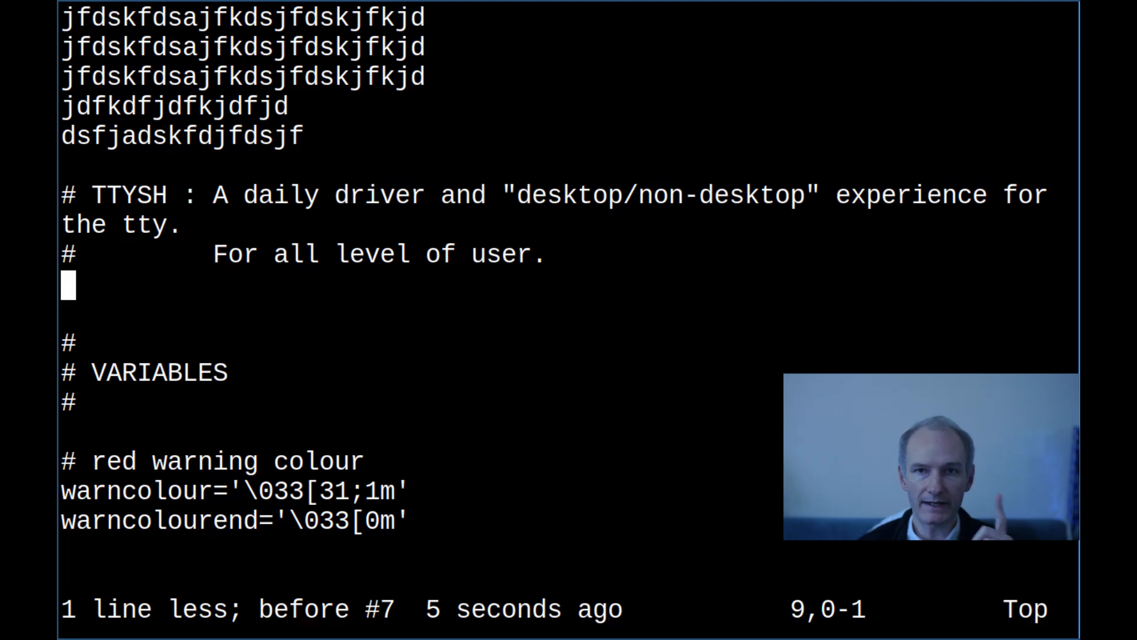
{"action": "key", "text": "q"}
{"action": "type", "text": "ck"}
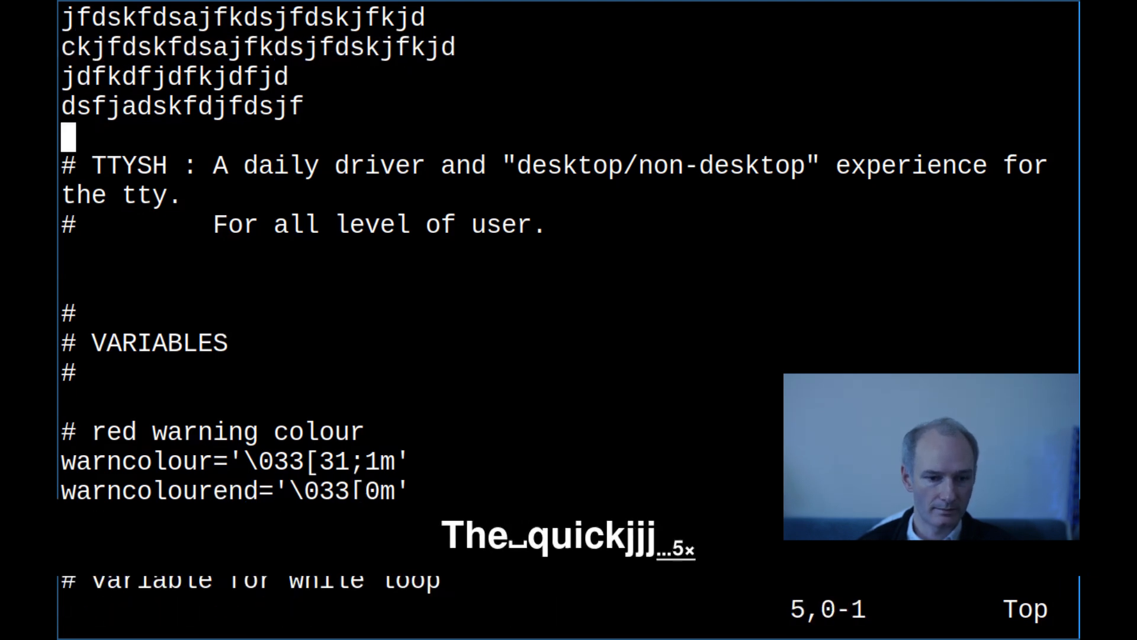
{"action": "key", "text": "j"}
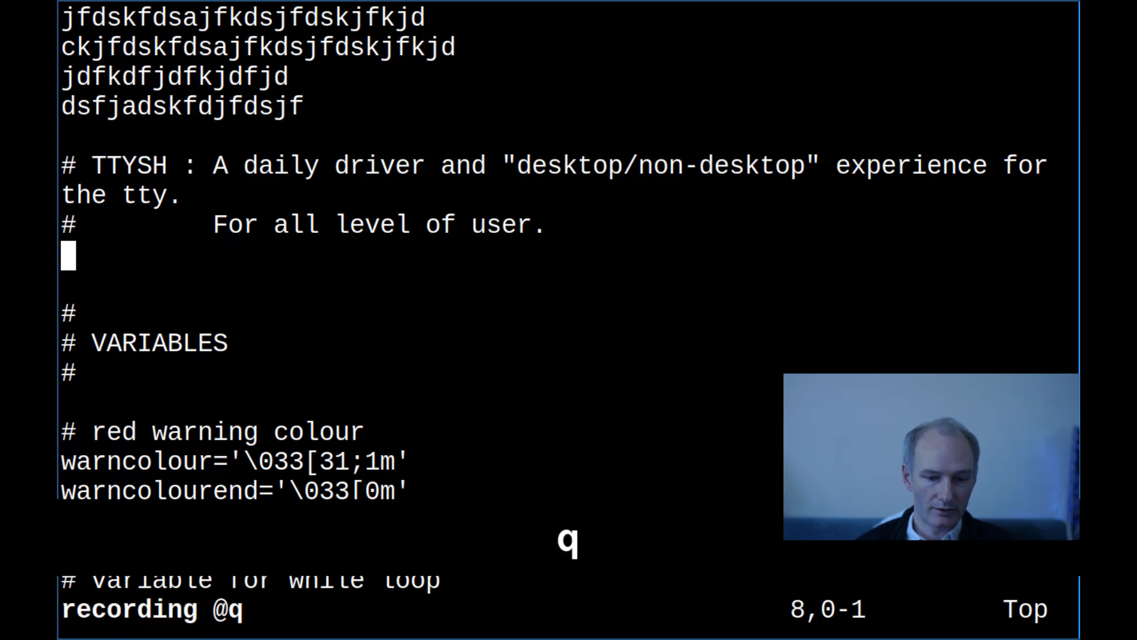
Record inserting 'The quick Brown fox jumps over the lazy dog' and replay it for a second line.
{"action": "key", "text": "i"}
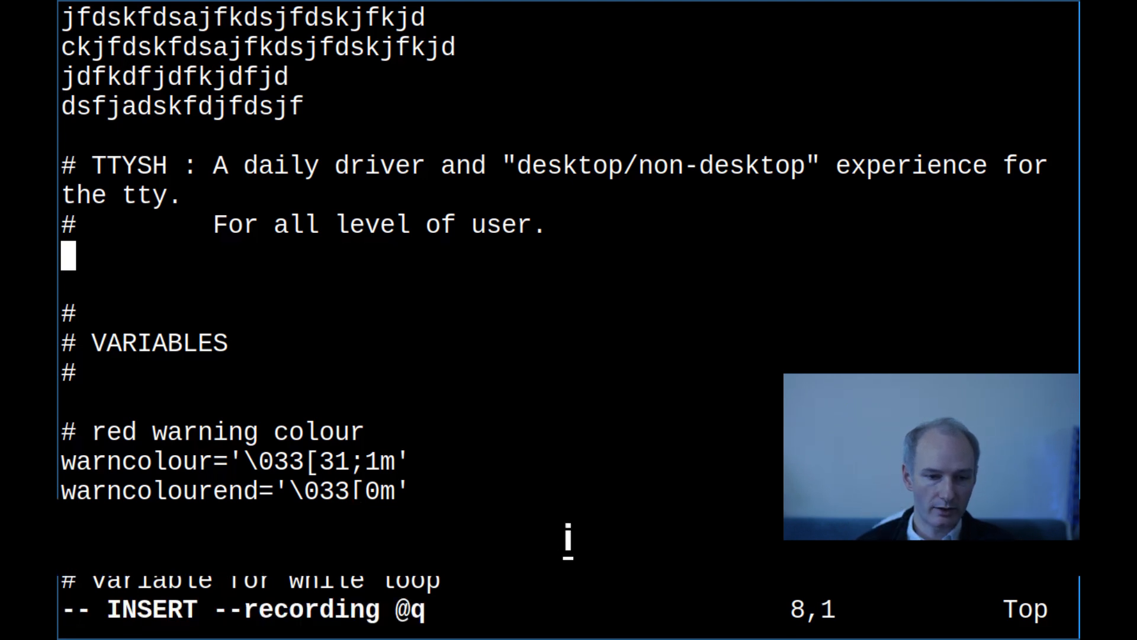
{"action": "type", "text": "The quick"}
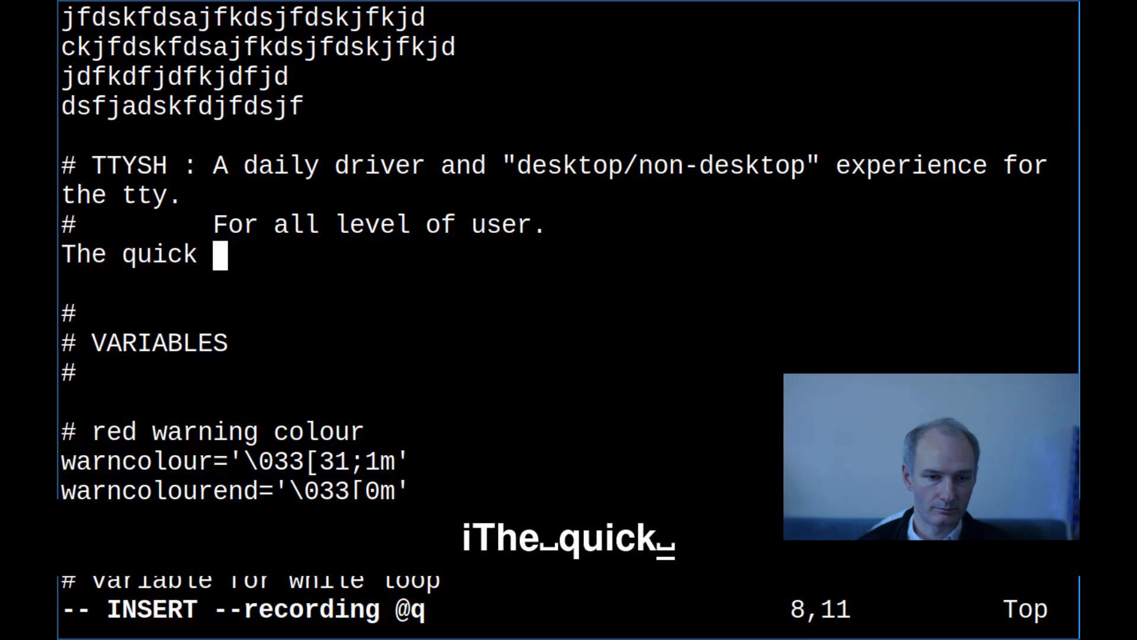
{"action": "type", "text": "Brown fox ju"}
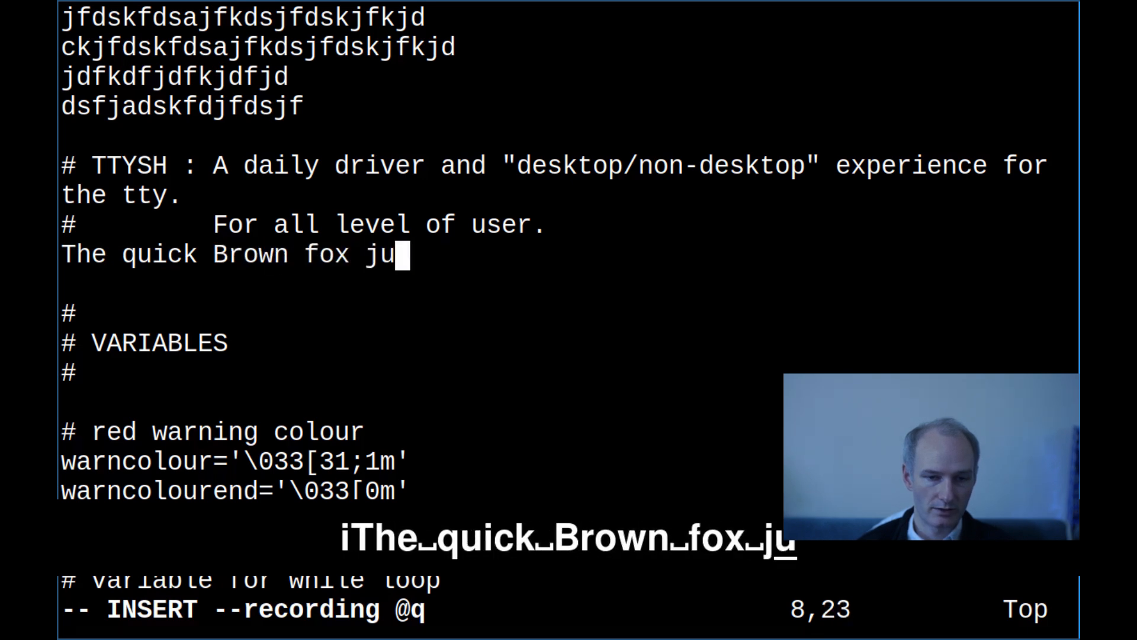
{"action": "type", "text": "mps over the lazy"}
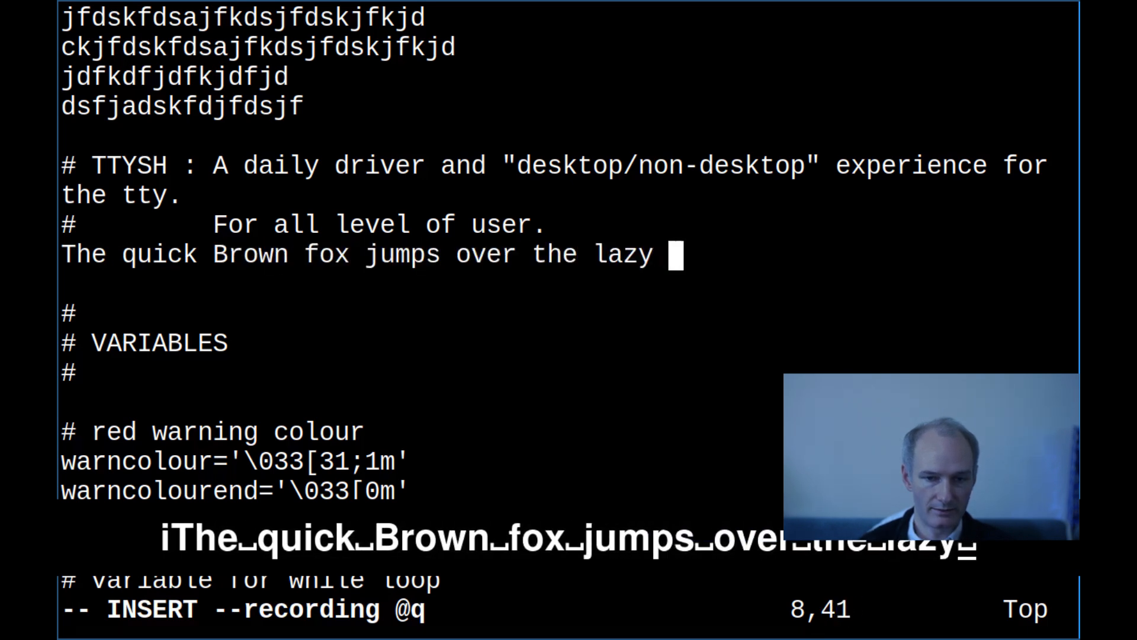
{"action": "type", "text": "dog"}
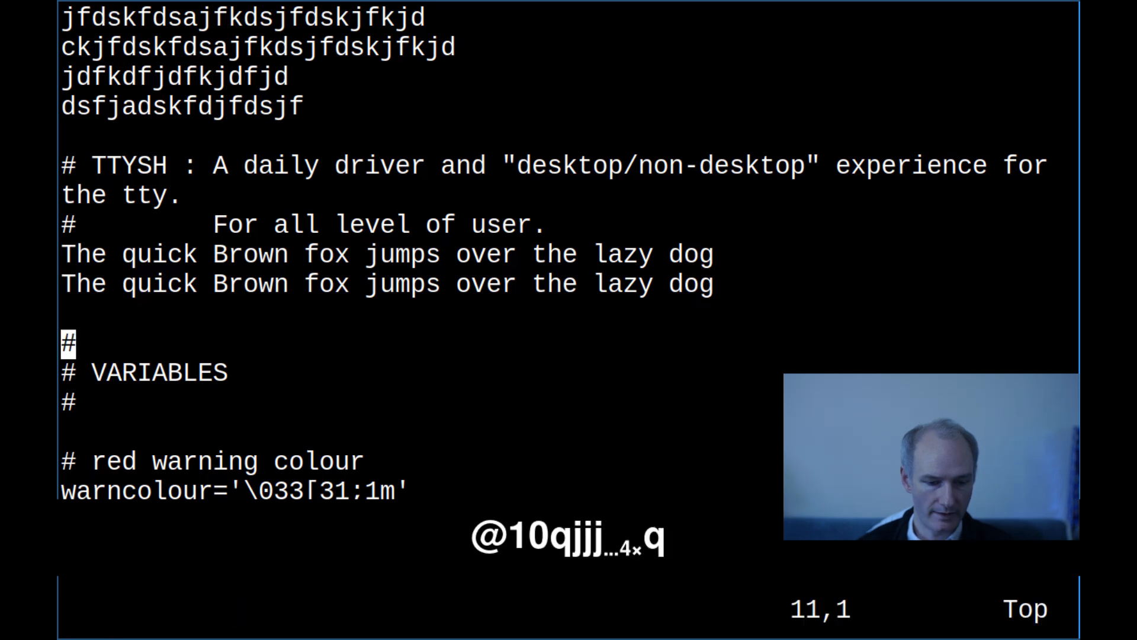
{"action": "key", "text": "k"}
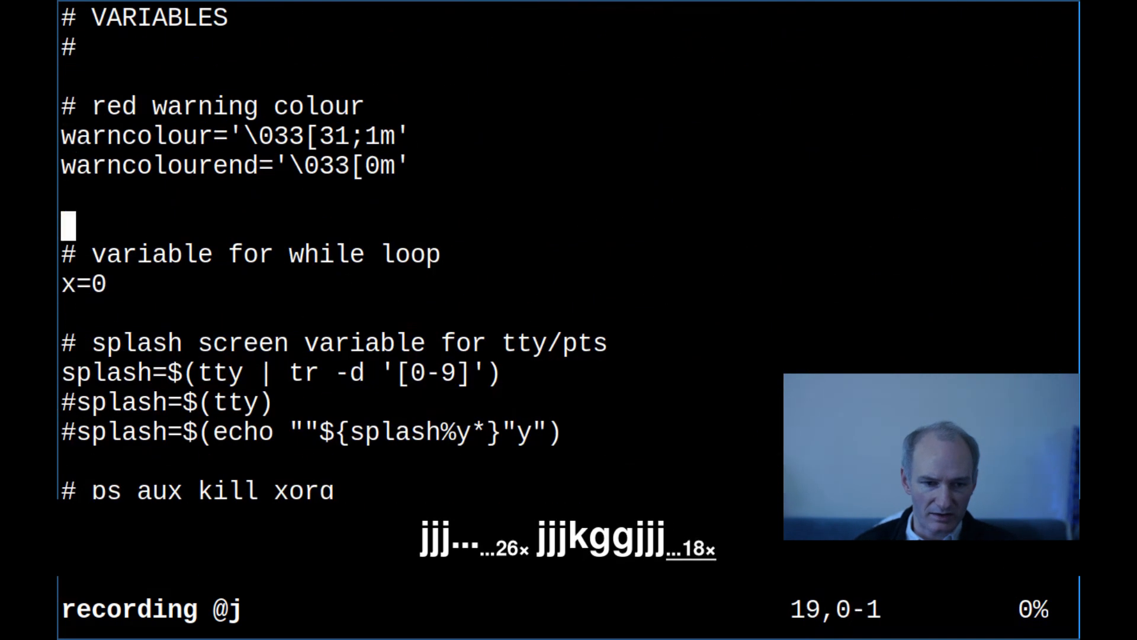
Record macro j: make the first fox line read 'Not the', then c3w its next words to 'lkfdjdfdjfdf'.
{"action": "key", "text": "g"}
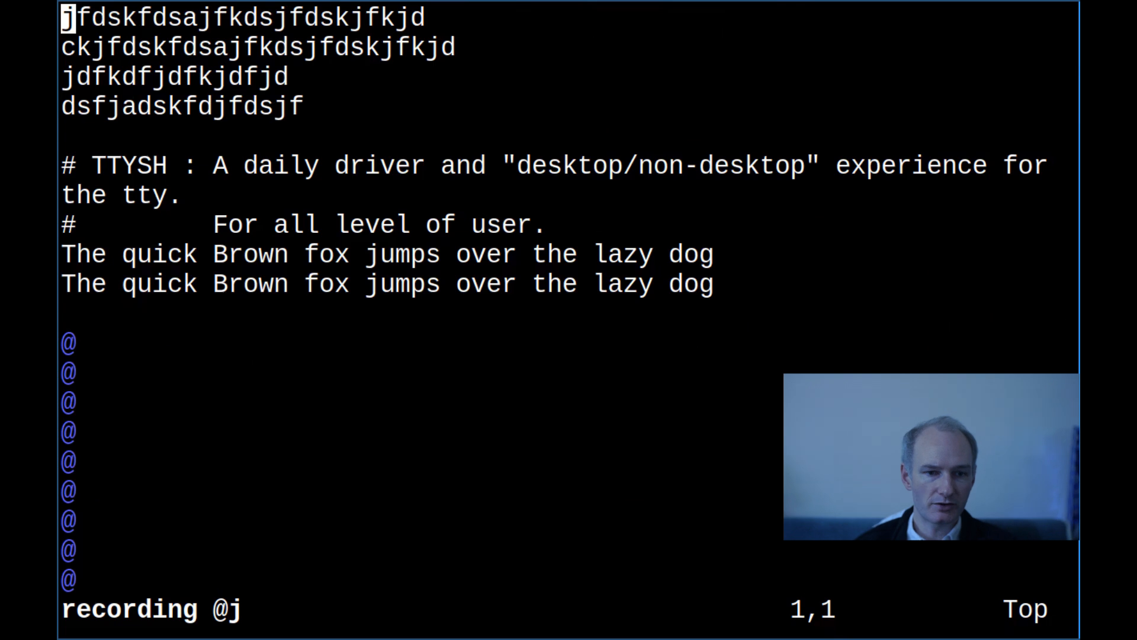
{"action": "key", "text": "j"}
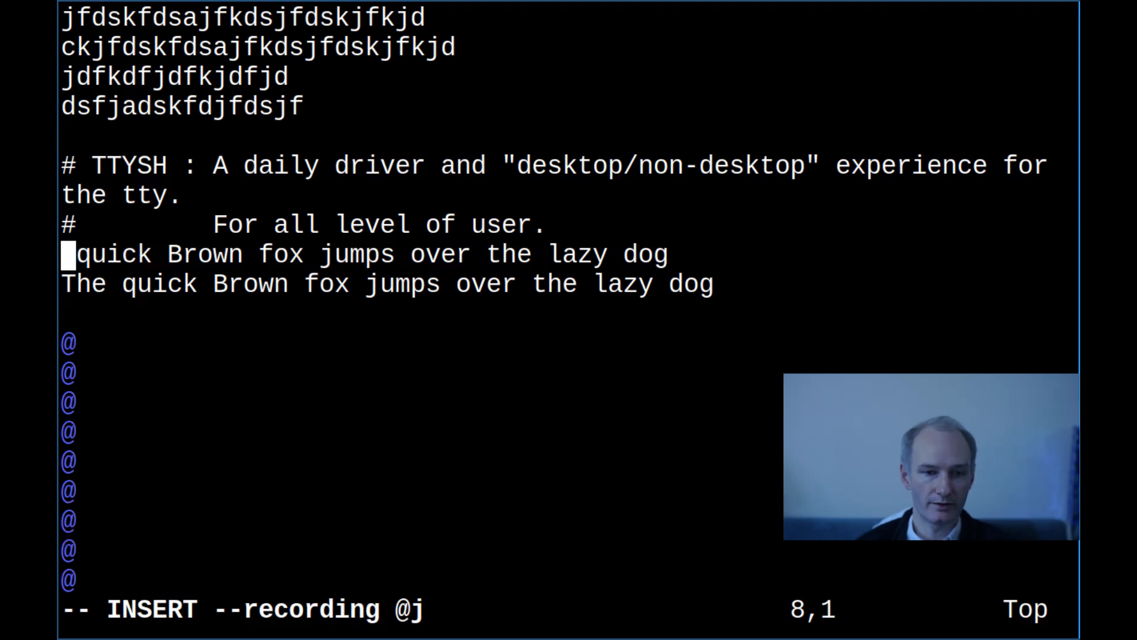
{"action": "type", "text": "N"}
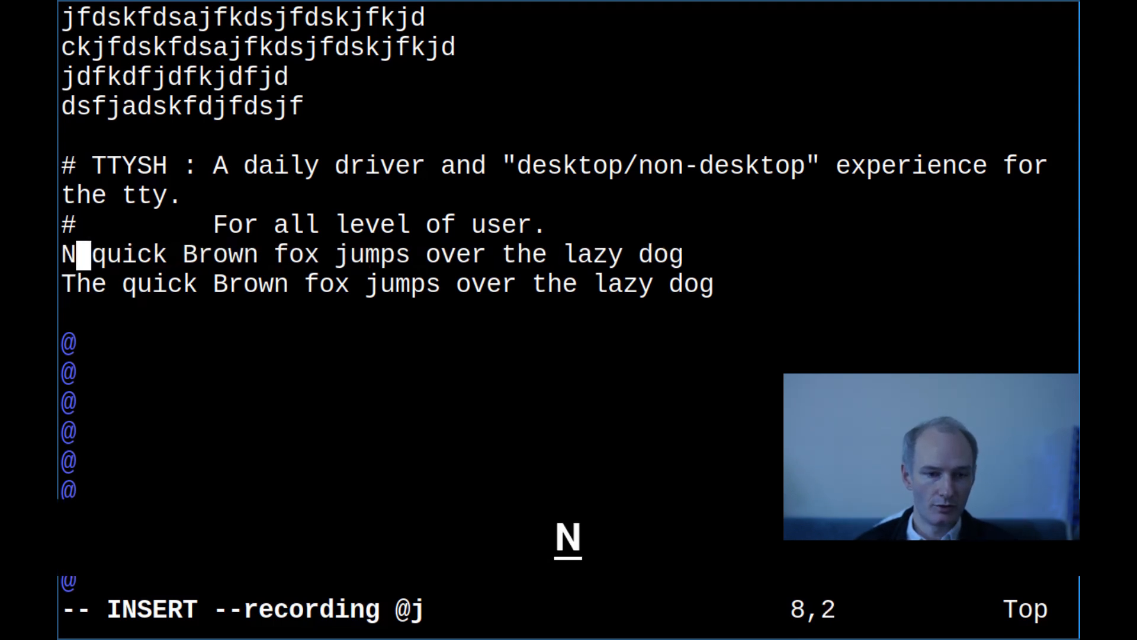
{"action": "type", "text": "ot the"}
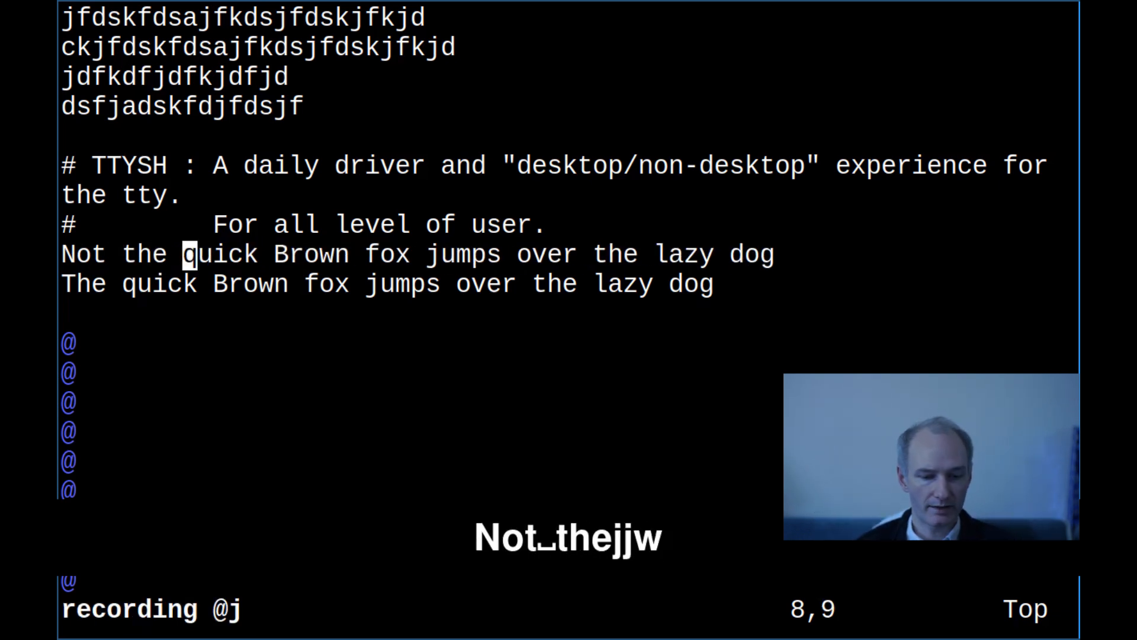
{"action": "type", "text": "c3"}
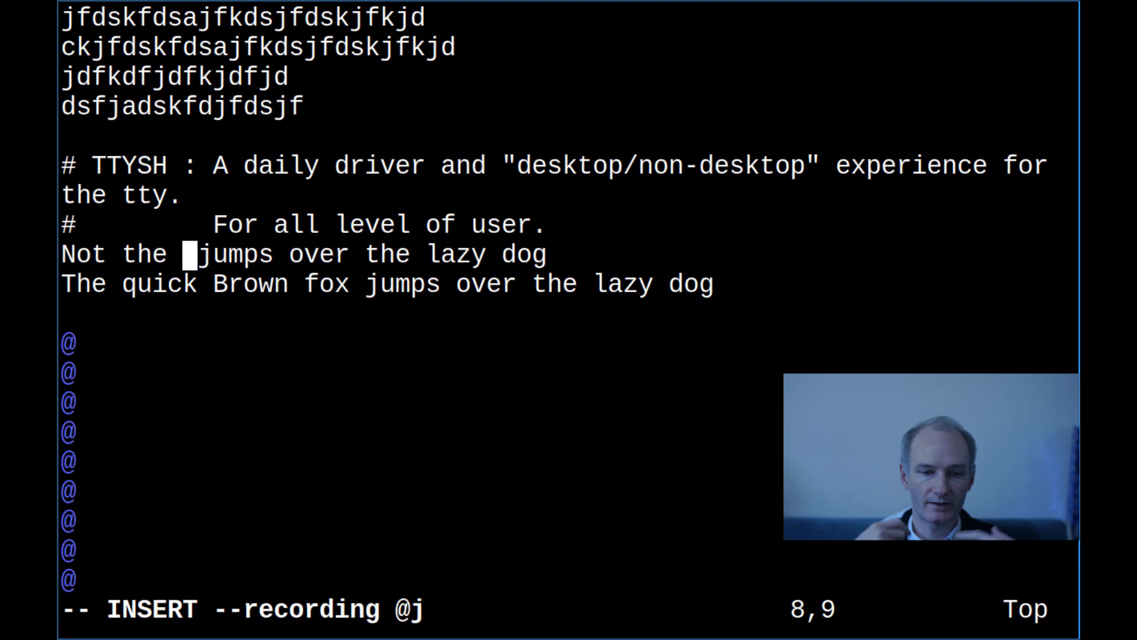
{"action": "type", "text": "lkfdjdfdjfdf"}
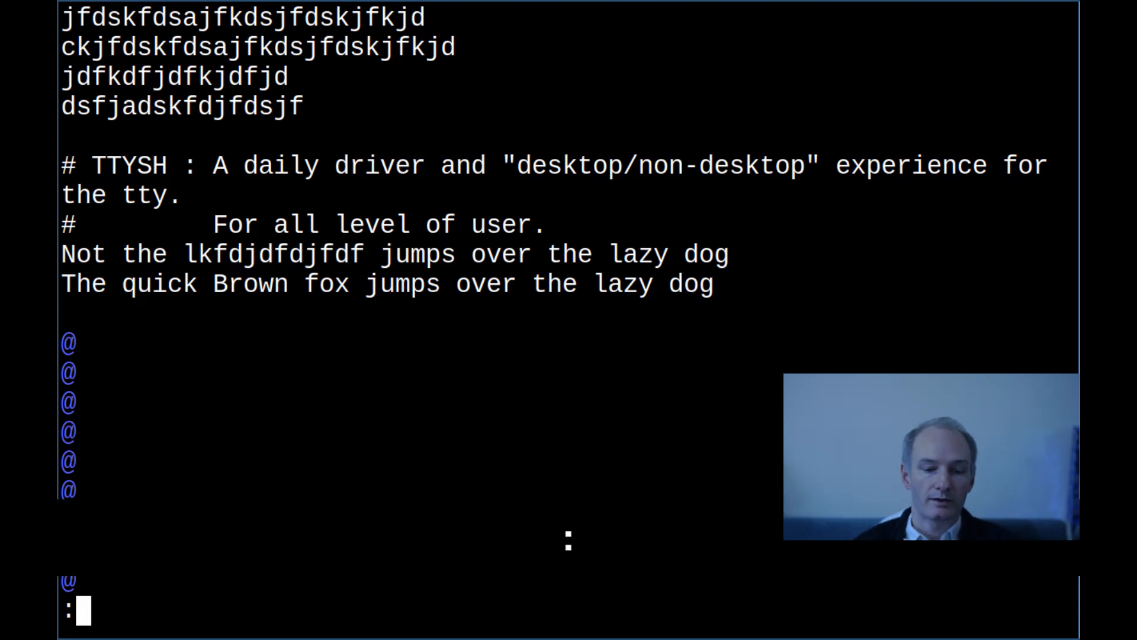
Stop the macro recording and move the 'Not the' line between the two quick-fox sentences.
{"action": "type", "text": "w"}
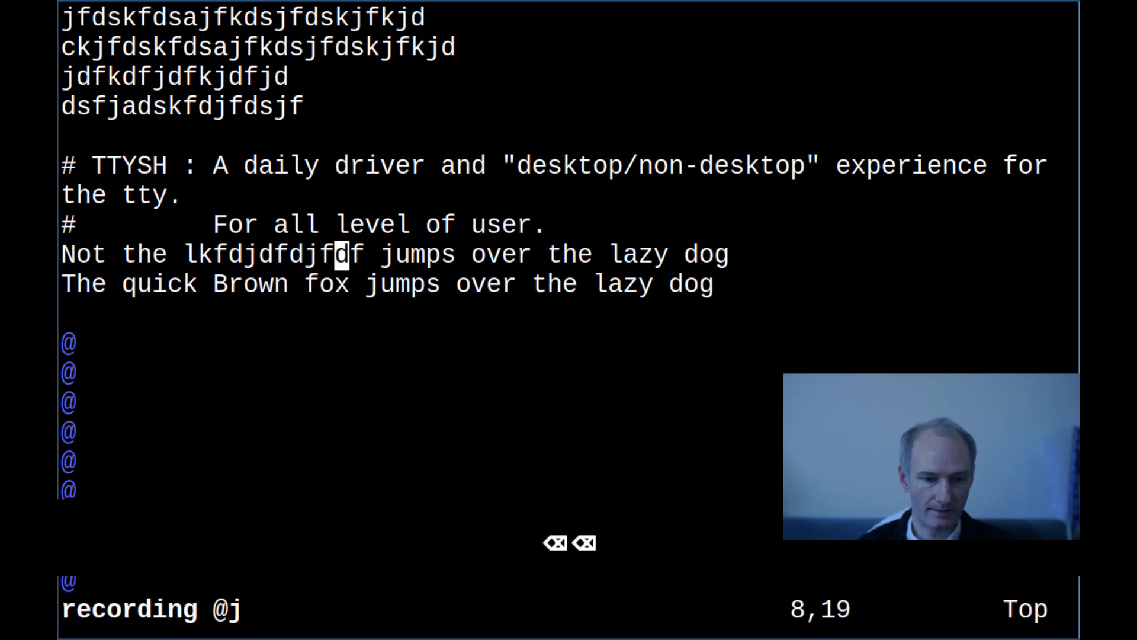
{"action": "key", "text": "q"}
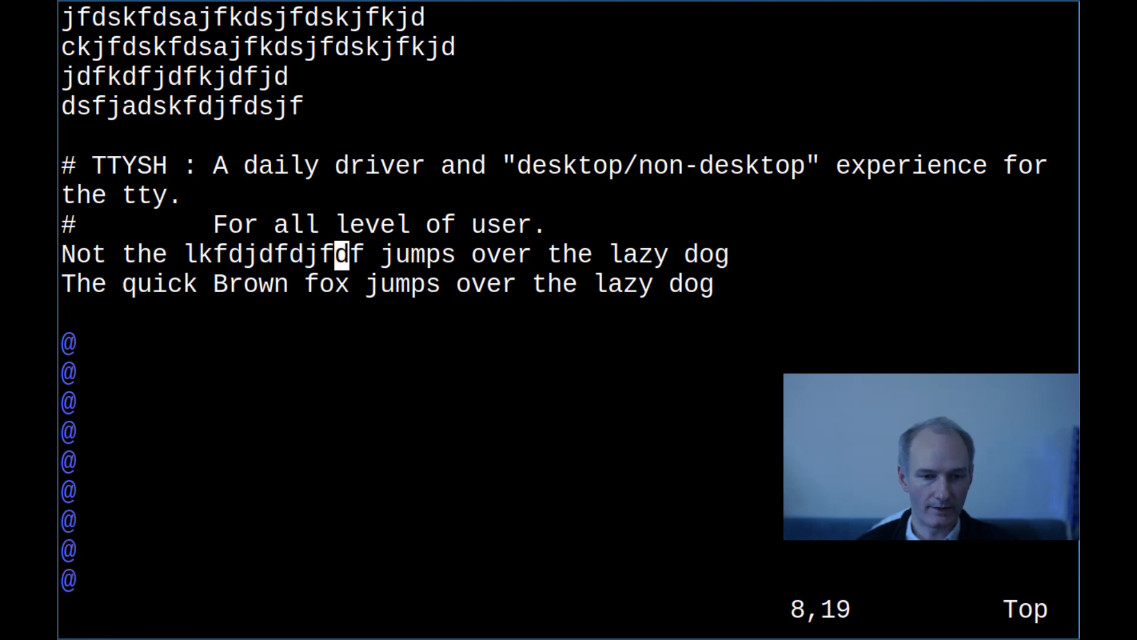
{"action": "type", "text": ":wq"}
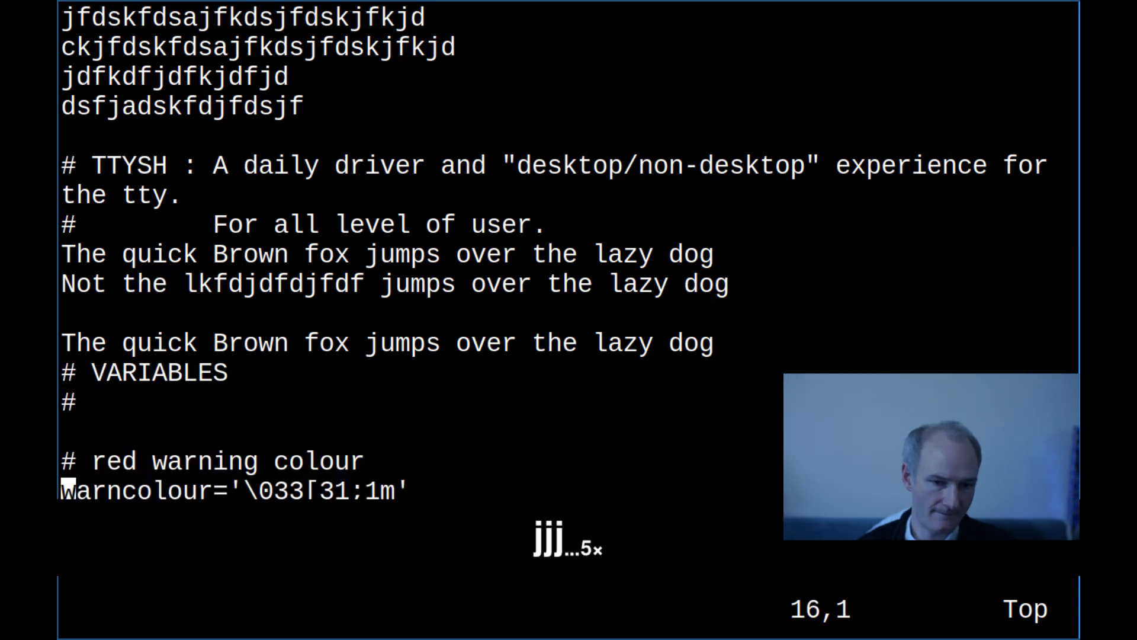
{"action": "key", "text": "j"}
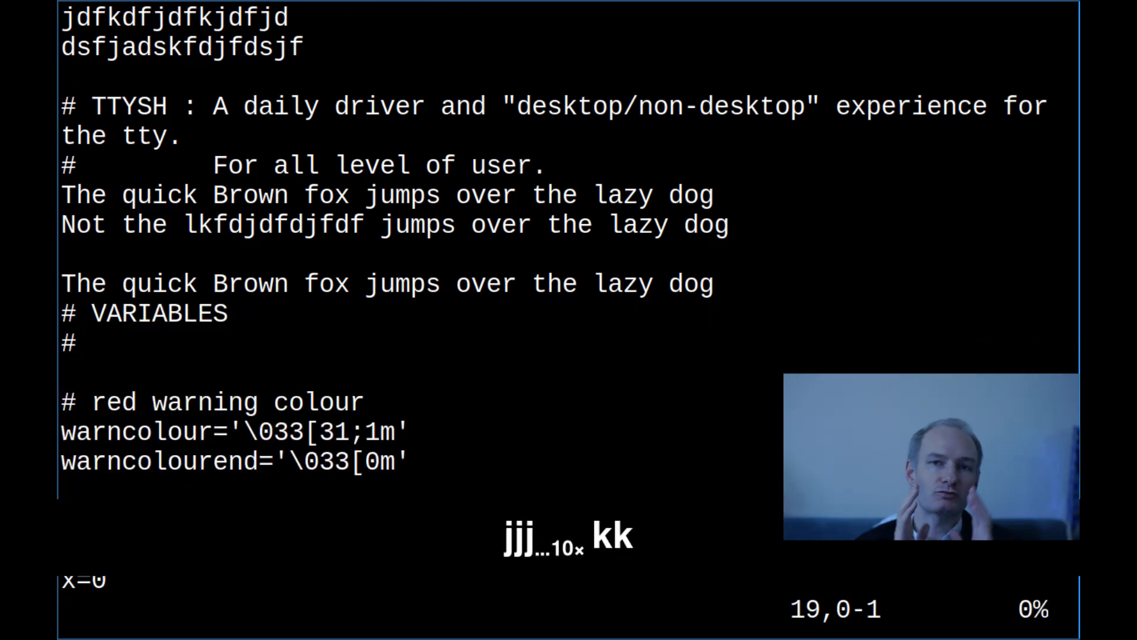